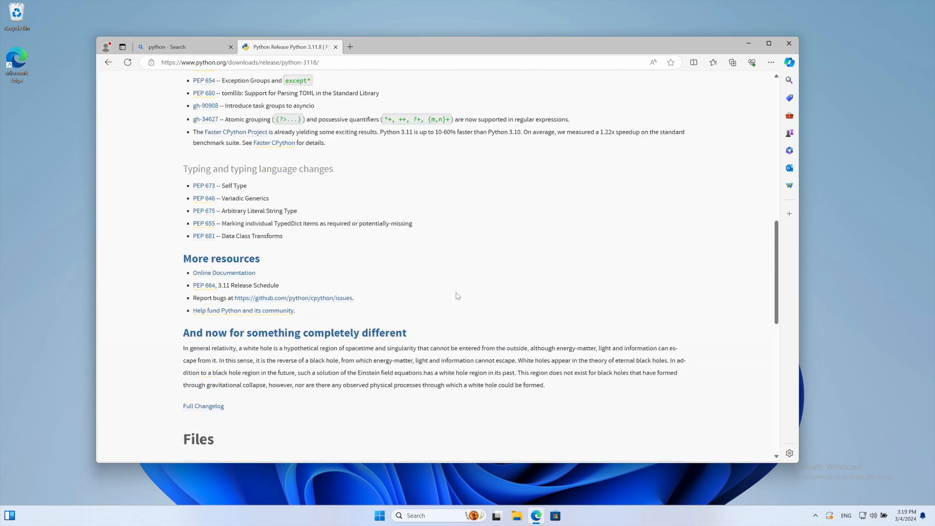
- Download python-3.11.8-amd64.exe, the 64-bit Windows installer, from the release page
click(733, 62)
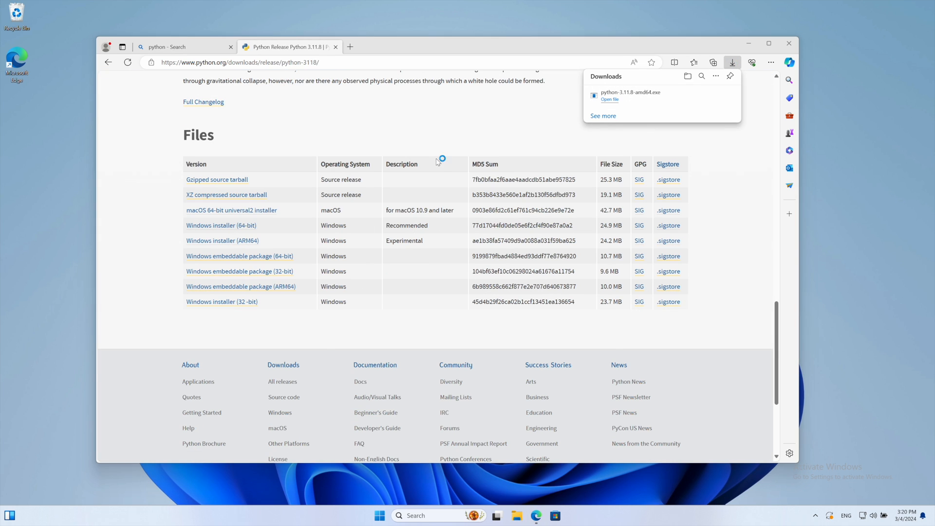
click(609, 100)
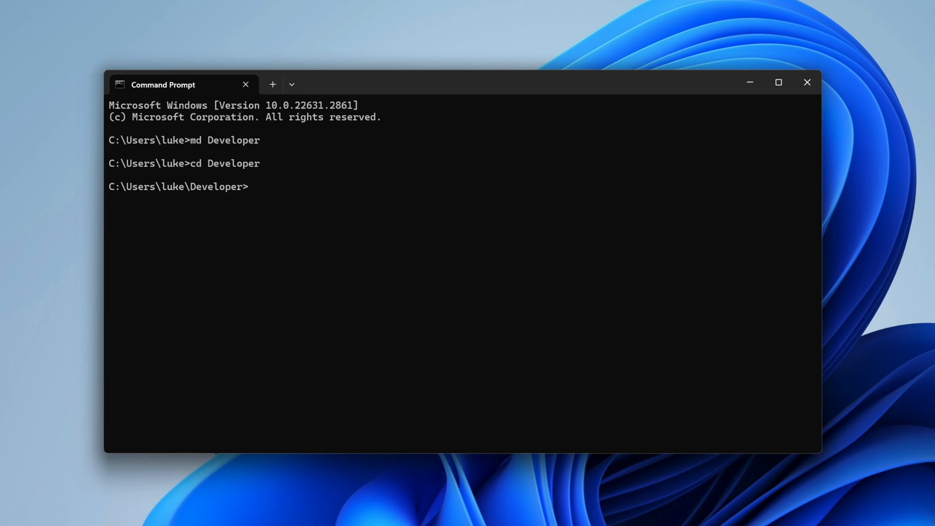
- Create the wxenv venv and simpleapp folder, activate wxenv there, and pip install wxPython
text(python -m venv wxenv)
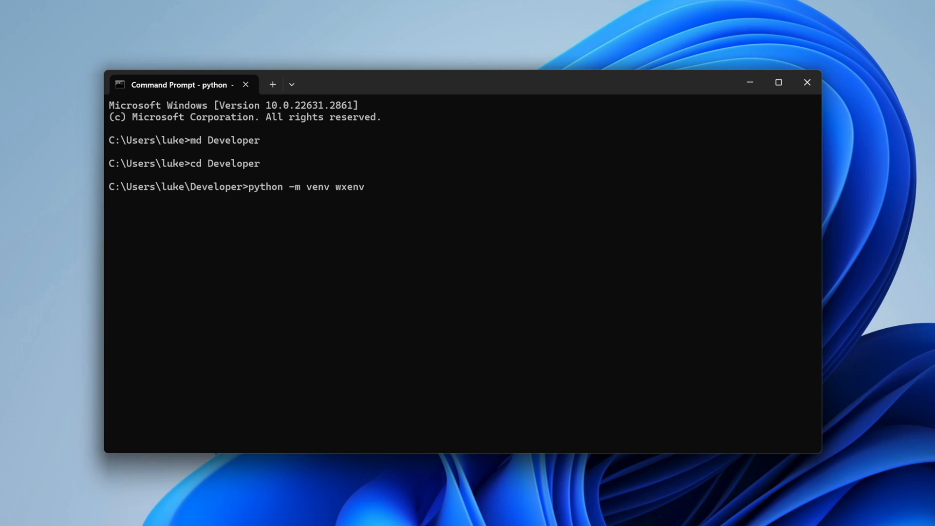
text(md simpleapp)
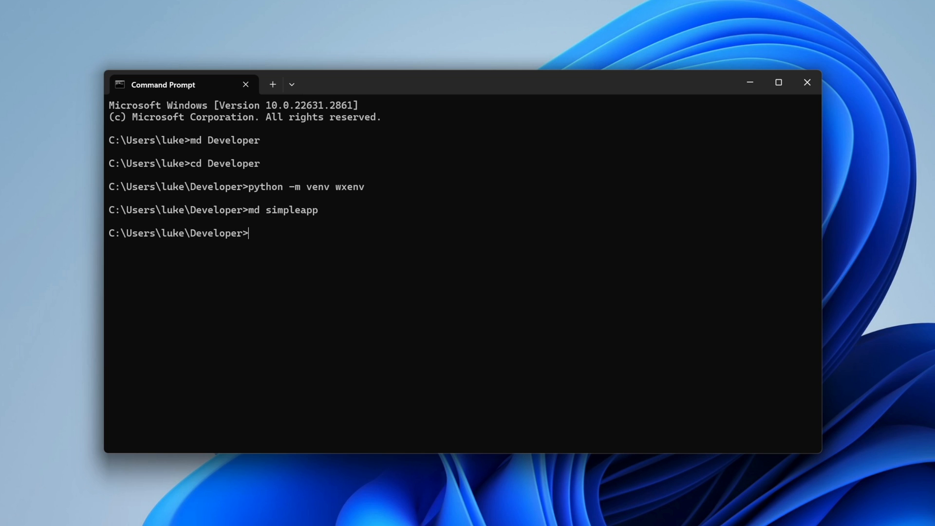
text(..\wxenv\Scripts\activate)
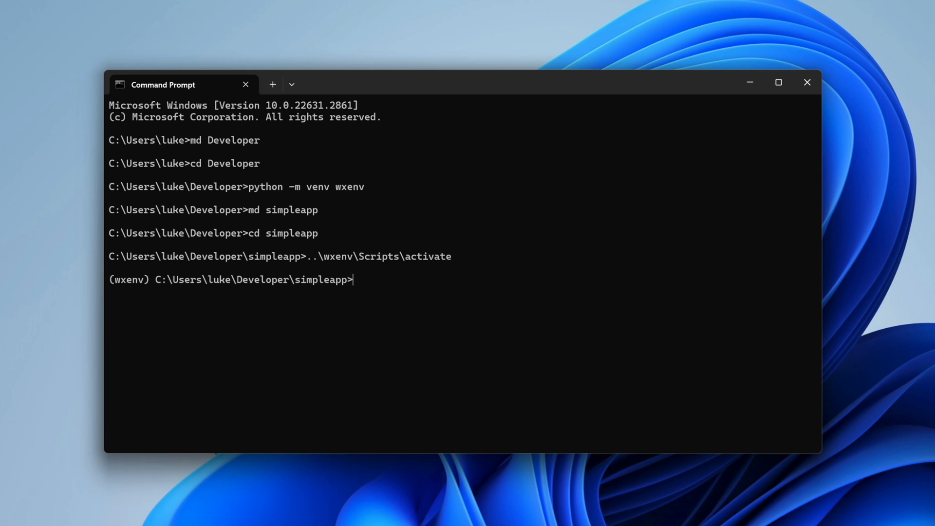
text(pip install wxPytho)
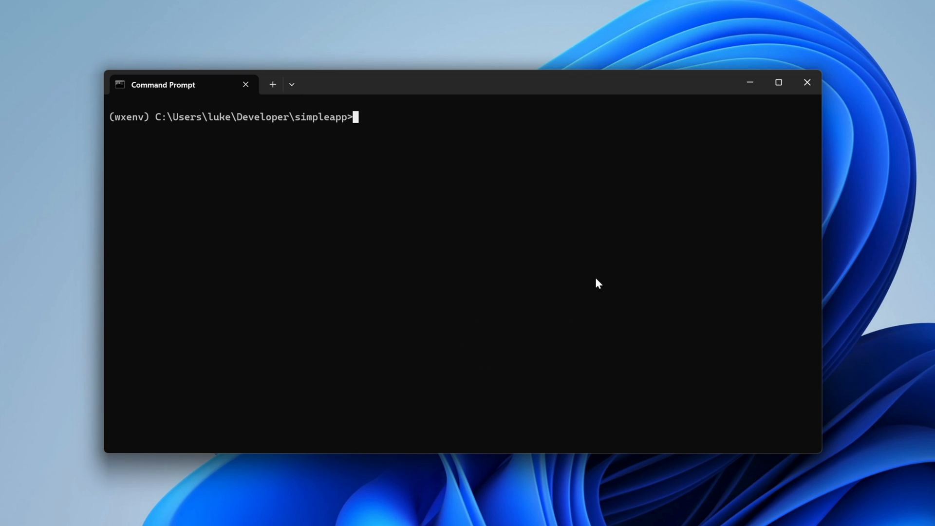
- Begin main.py with import wx and a MyFrame(wx.Frame) class whose __init__ calls super with parent and title
text(nvim)
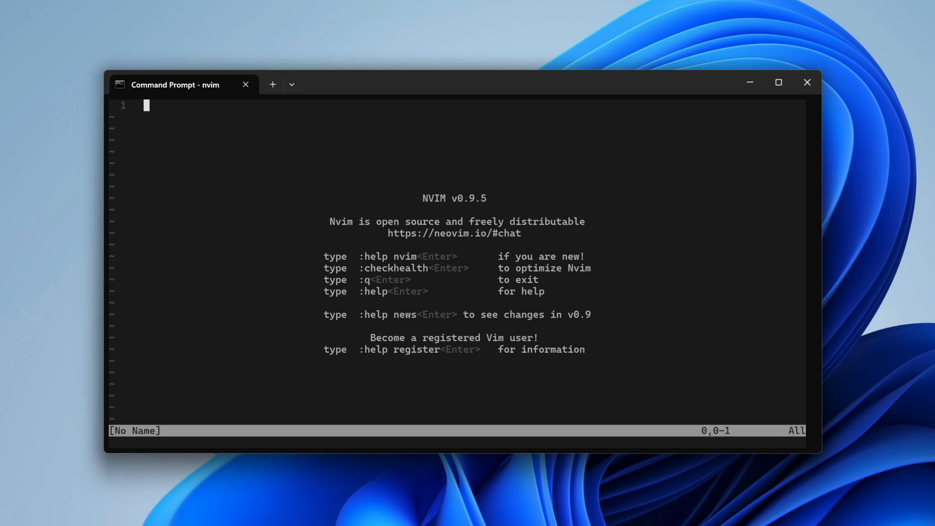
text(:e main)
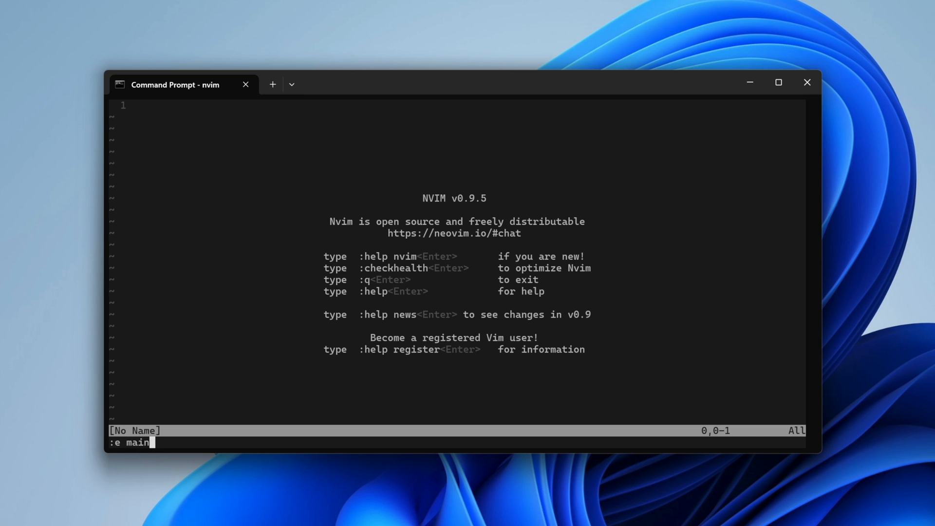
text(import wx)
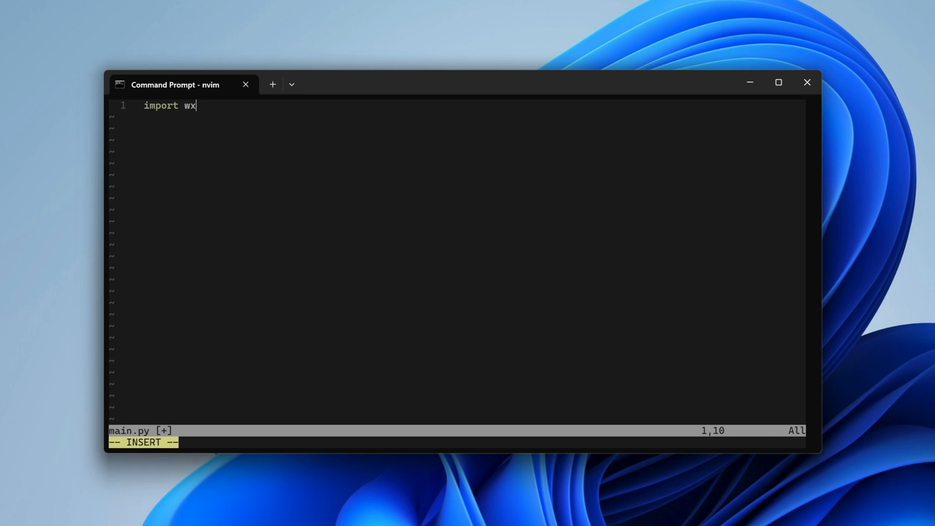
text(class MyFrame(wx.Frame):)
text(def __init__(sel)
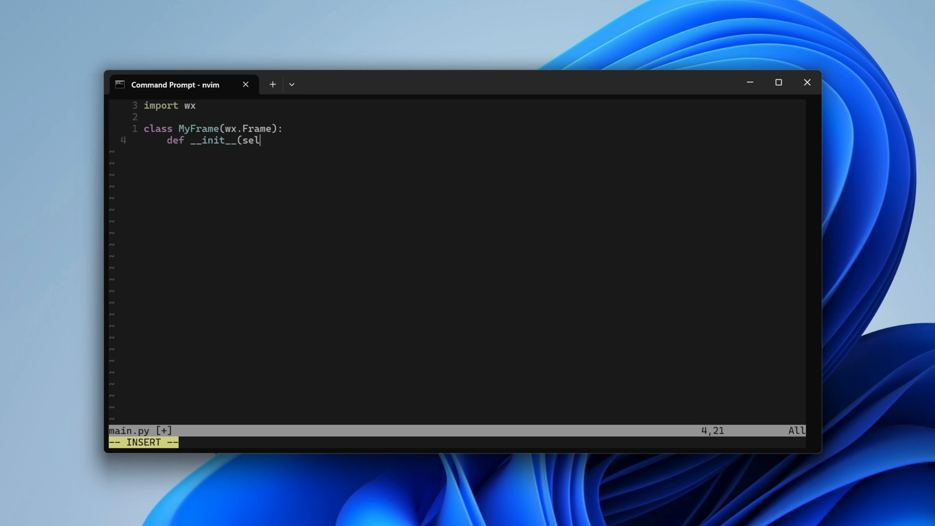
text(f, parent, title):)
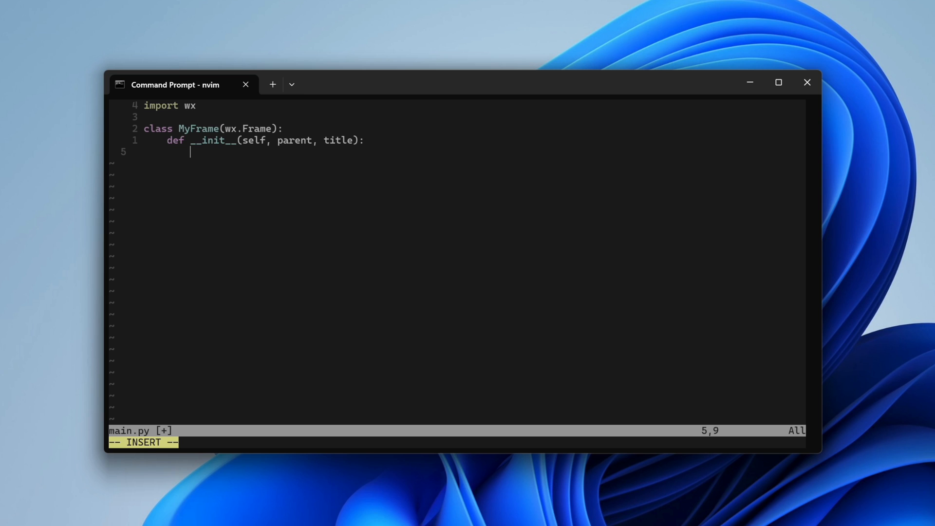
text(super(MyFrame, self).__ini)
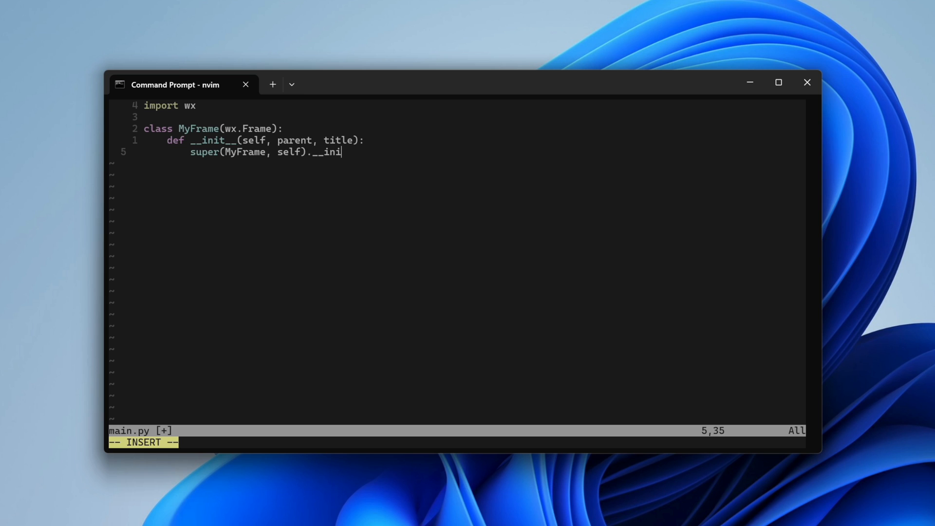
text(t__(parent, title=title))
text(self.Show(True)
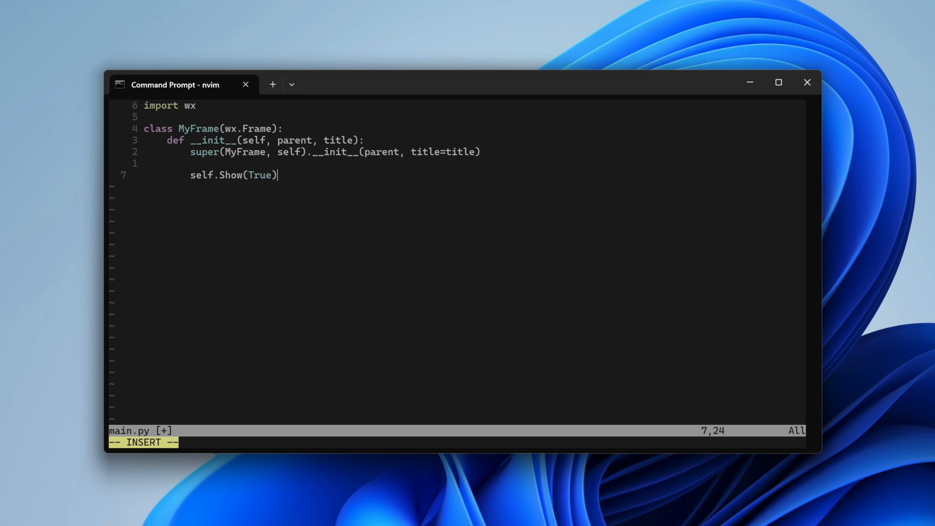
- Add a MyApp class showing a 'Simple wxPython App' frame and begin the if __name__ line
text(class MyApp(wx.App):)
text(frame = MyFrame)
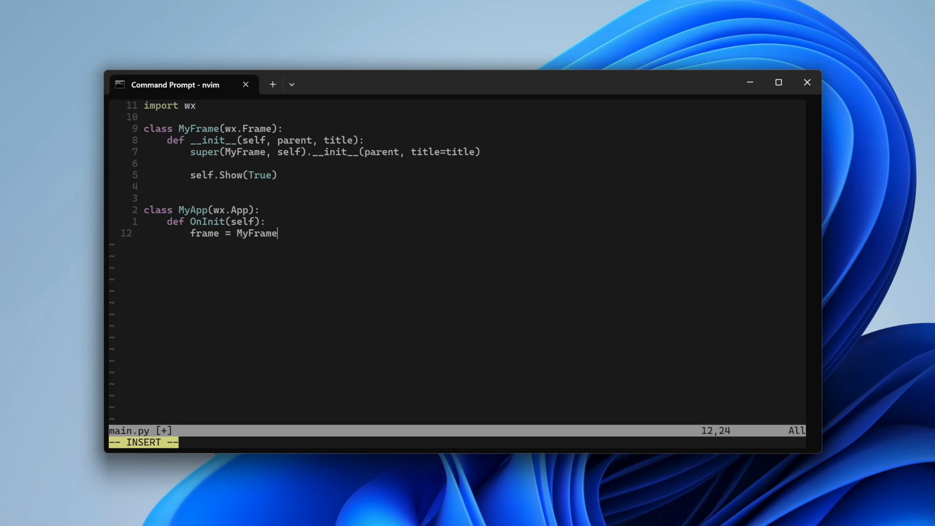
text((None, "SimplewxPython App)
text(frame.Show()
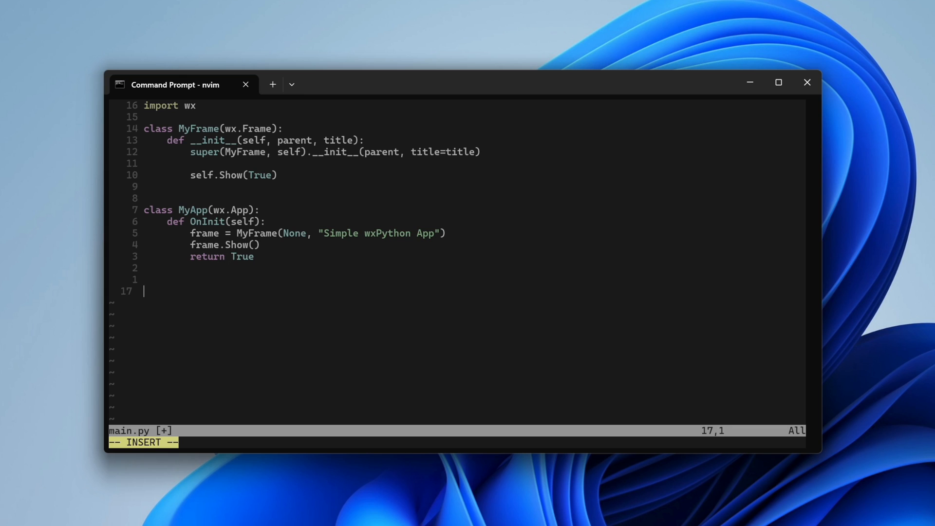
text(if __name__ == ")
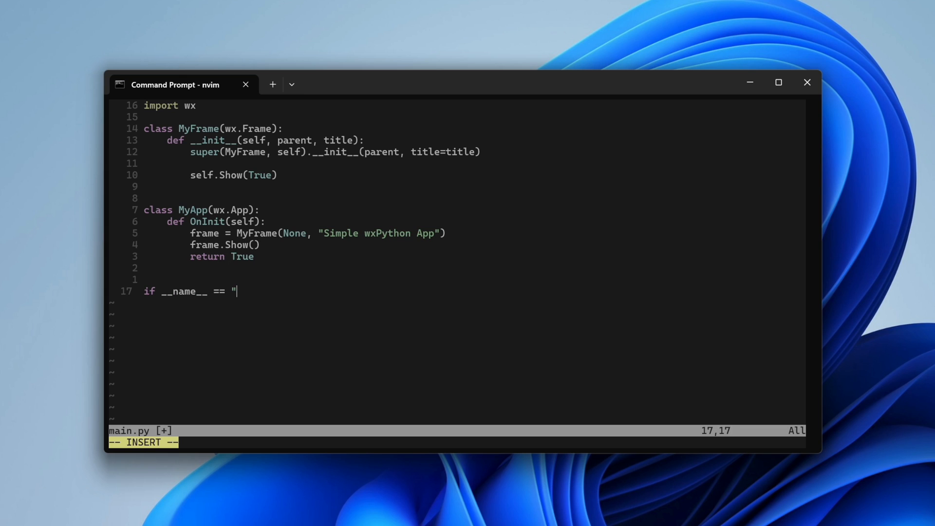
- Finish the __main__ guard that creates MyApp and runs app.MainLoop()
text(__main__":)
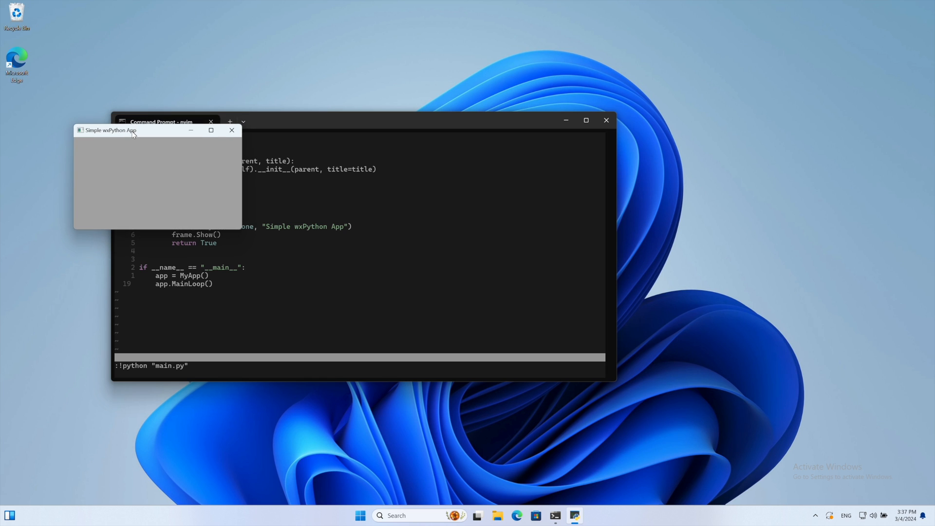
- In MyFrame's __init__, set size to FromDIP(wx.Size(400, 300)) and add self.panel = wx.Panel(self)
click(232, 130)
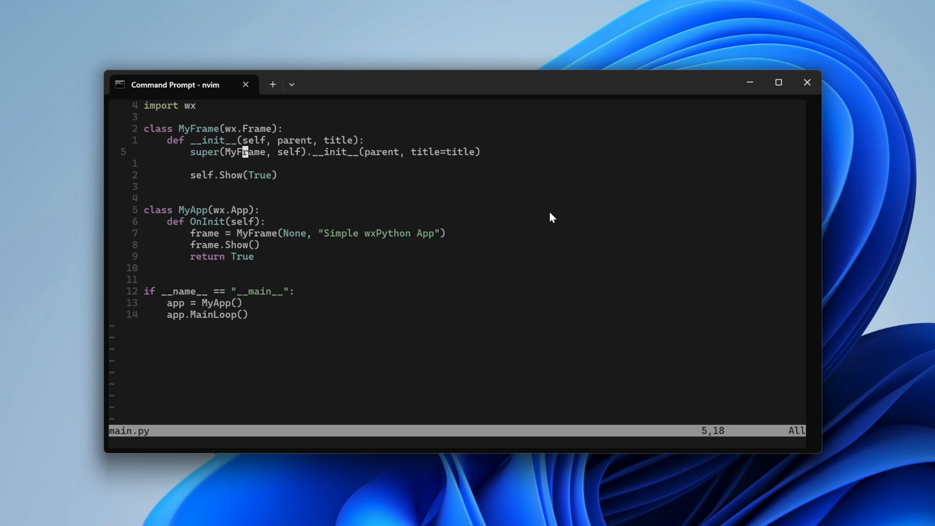
text(self.SetSize()
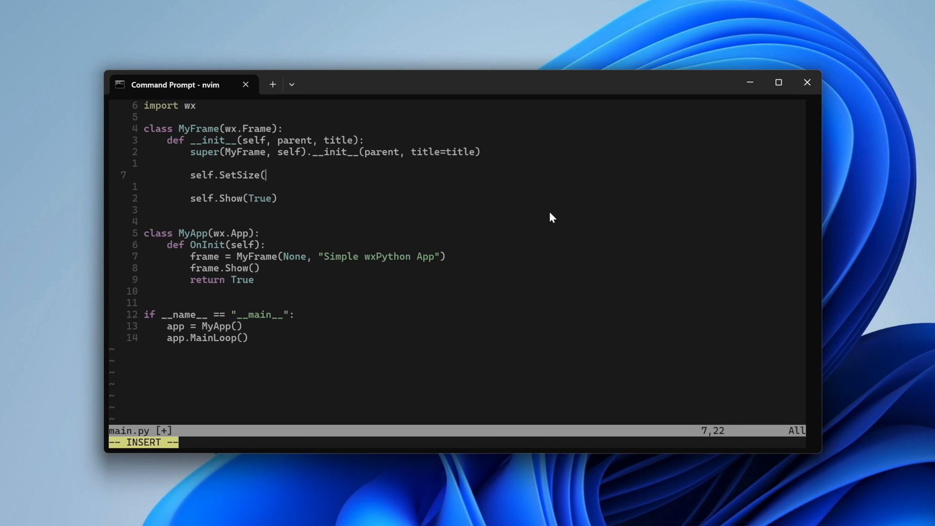
text(self.FromDIP(wx.Size(40)
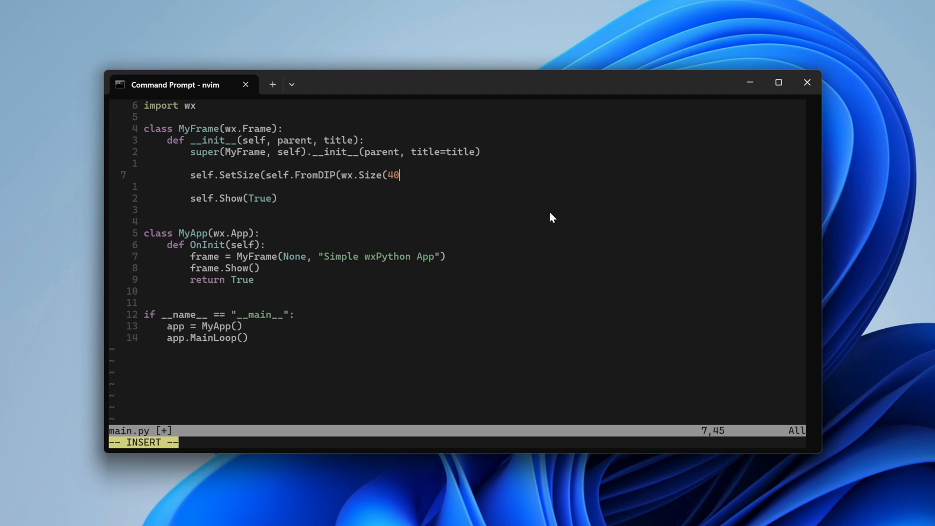
text(0, 300))))
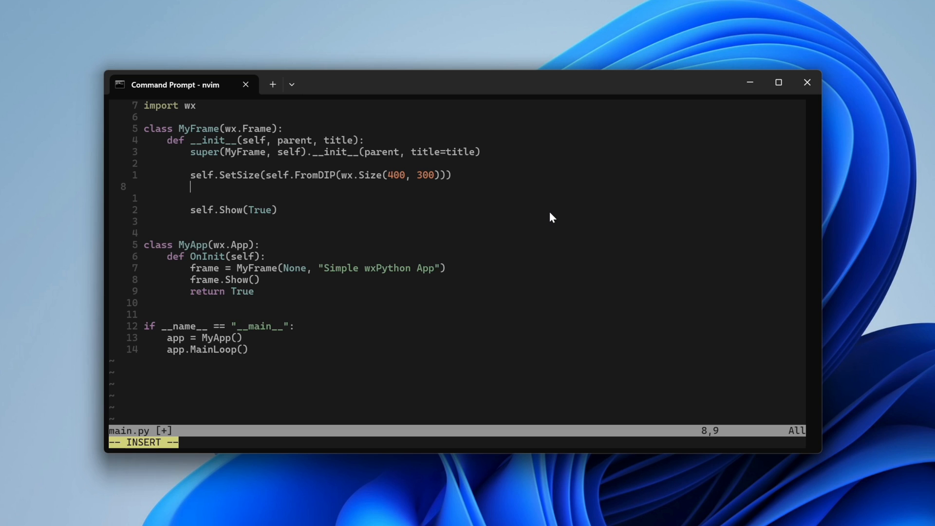
text(self.panel = wx.Panel(sel)
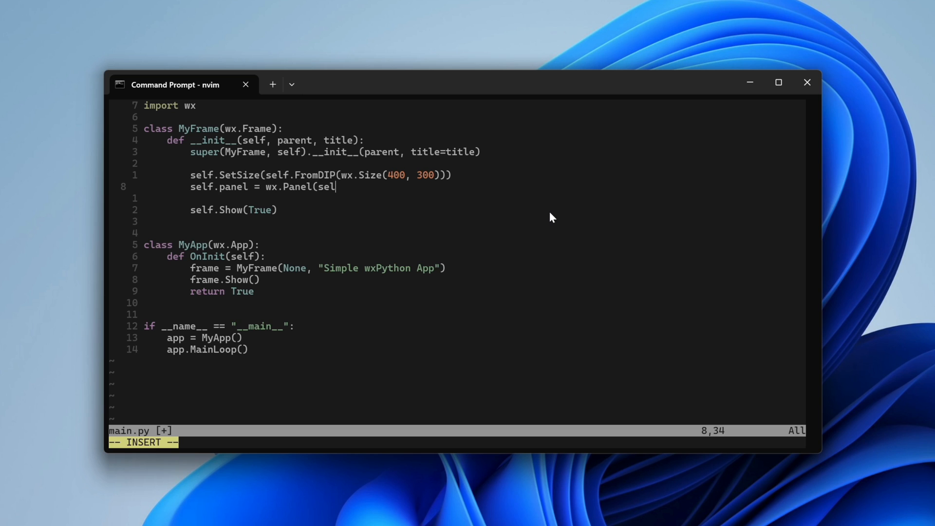
text(f))
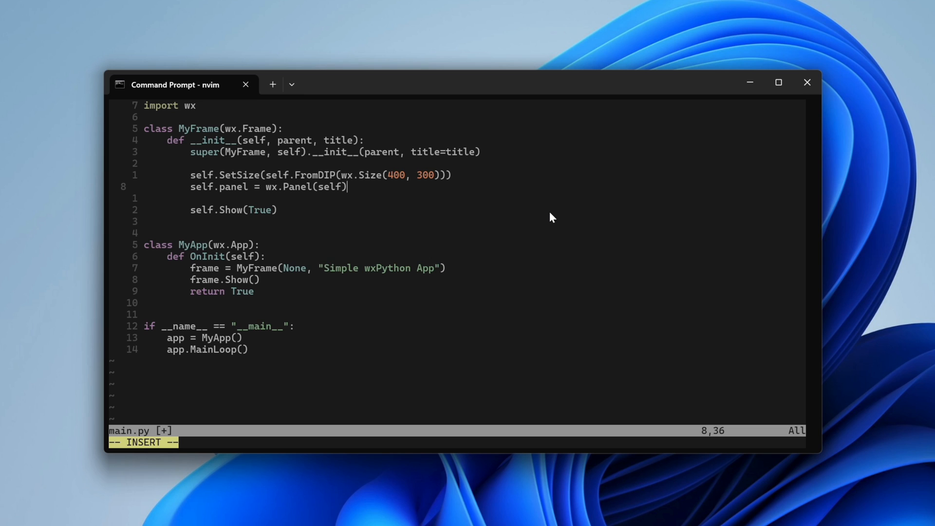
- Add self.text = wx.StaticText on the panel with label "Hello, wxPython!"
text(self.text = wx.S)
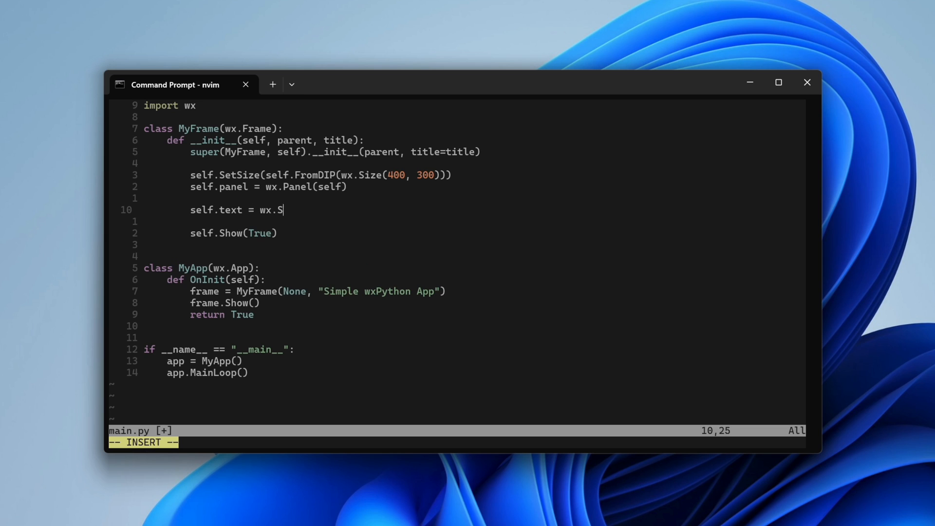
text(taticText(self.panel, laeb)
click(457, 442)
text(:!python "main.py")
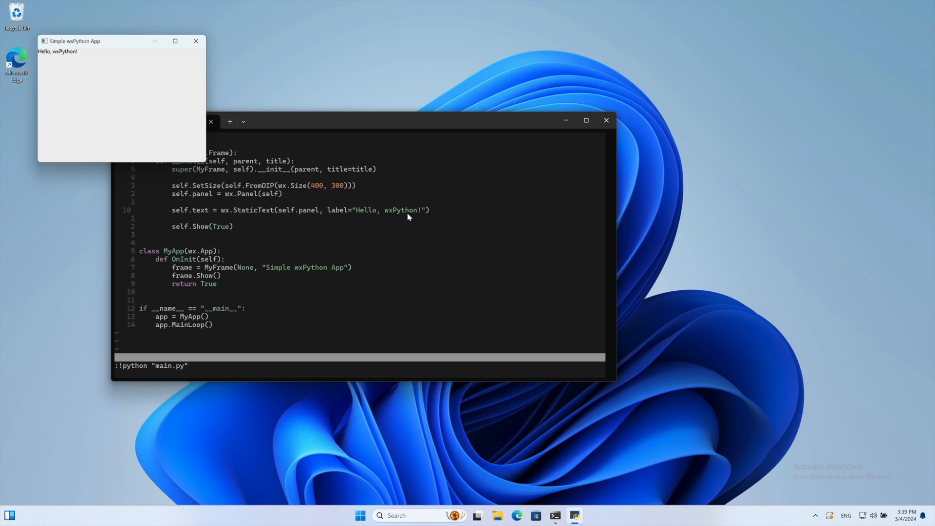
mouse_move(410, 217)
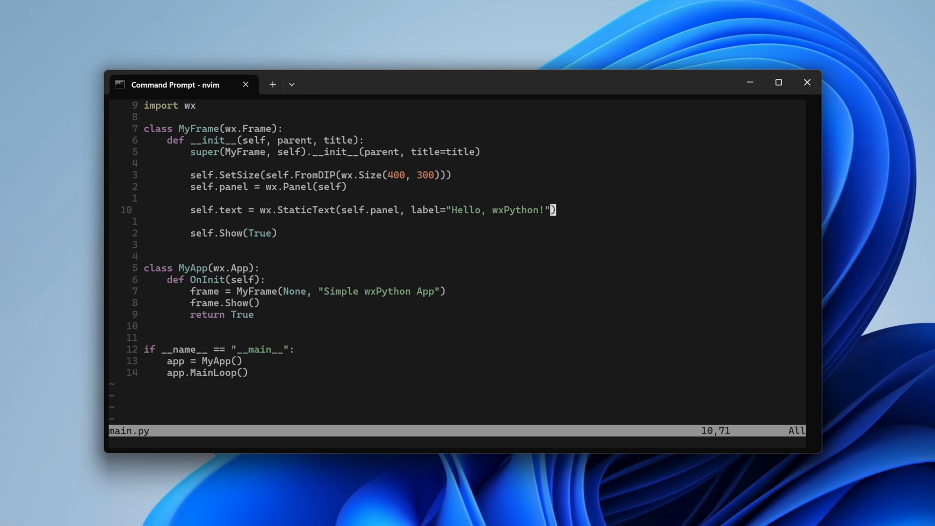
- Write utils.py with ensure_hdpi that calls ctypes.windll.shcore DPI awareness when platform.system() is Windows
text(:e utils.py)
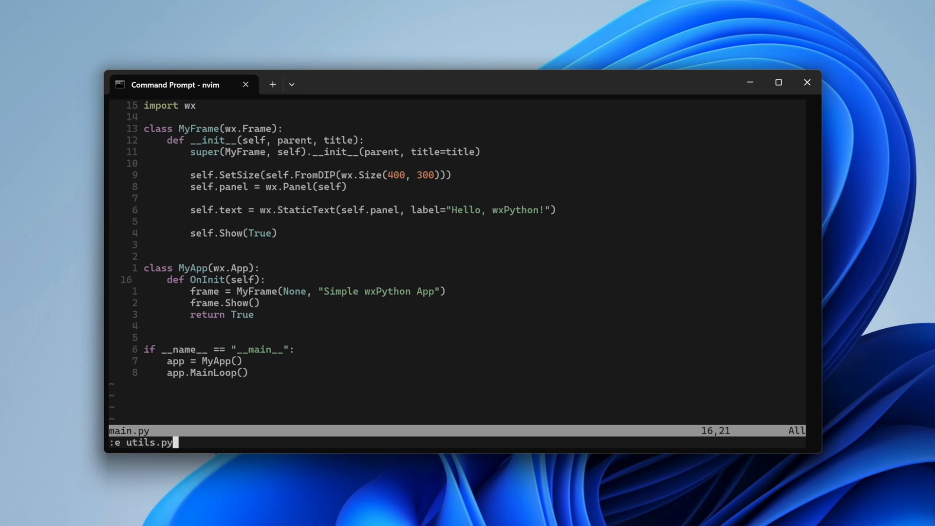
text(def ensure_hdpi():)
text(if platfo)
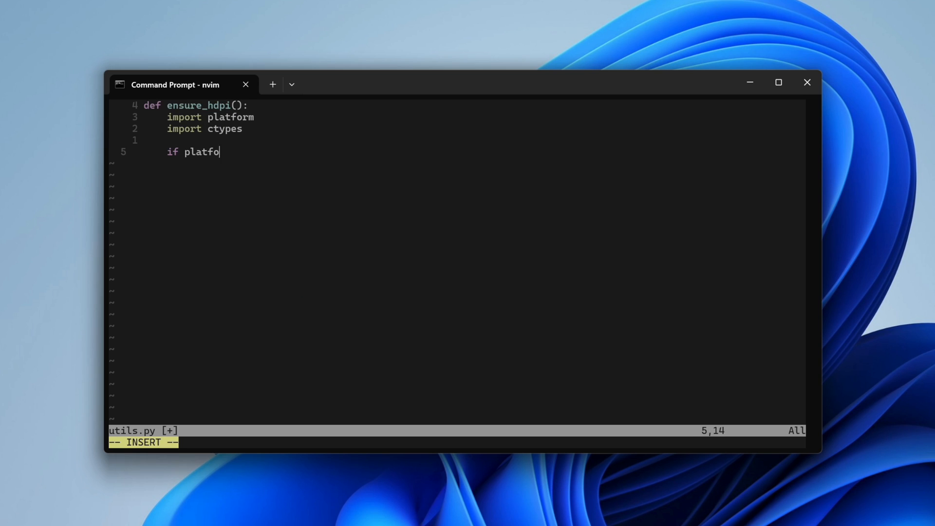
text(rm.system() == "Windows":)
text(ctypes.windll.)
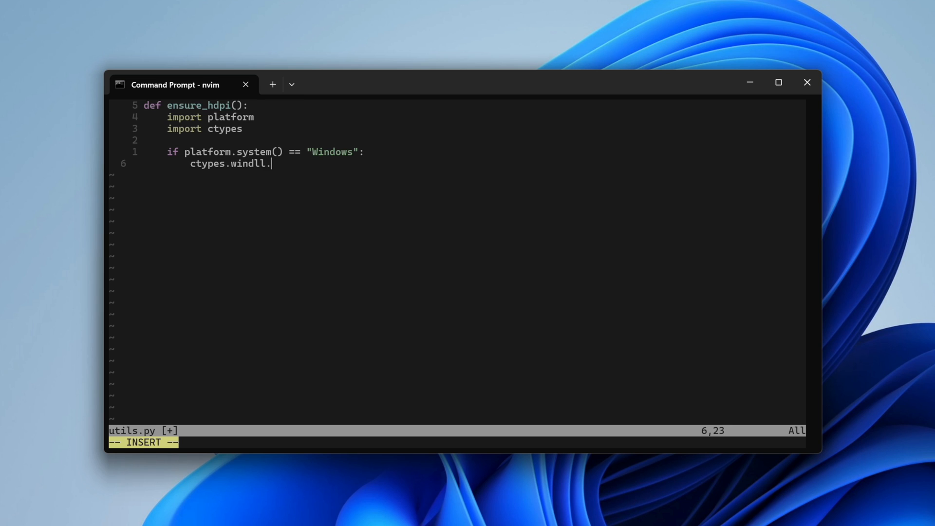
text(shcore.SetProcessD)
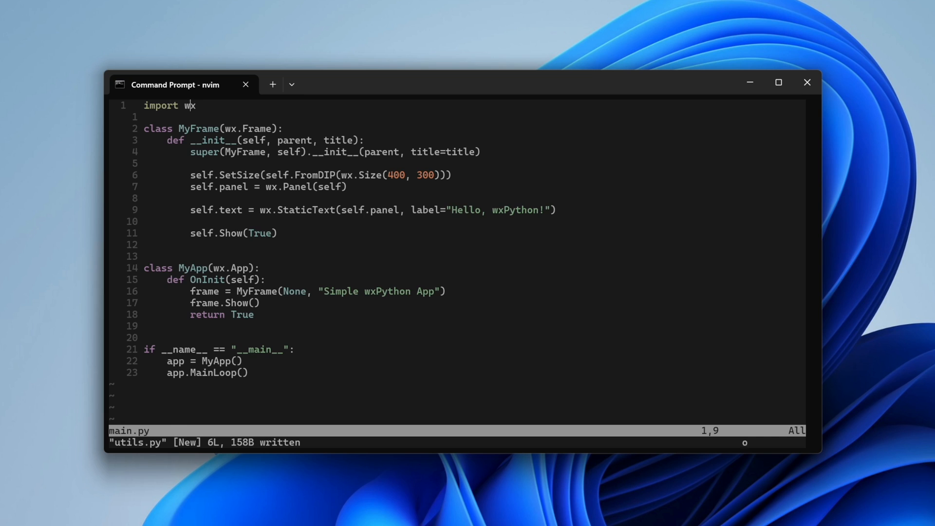
- Import ensure_hdpi from utils and call it at the start of MyApp's OnInit
text(from utils import ensure_hdpi)
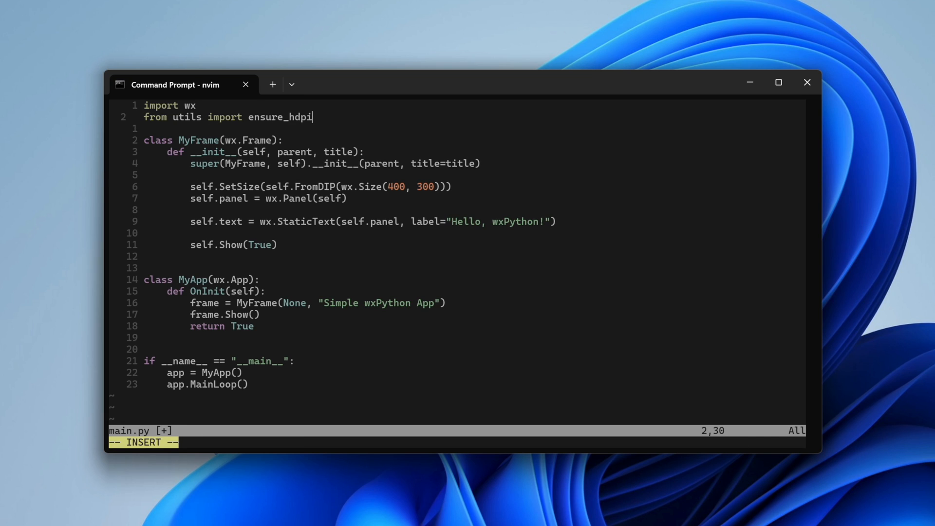
text(ensure_hdpi()
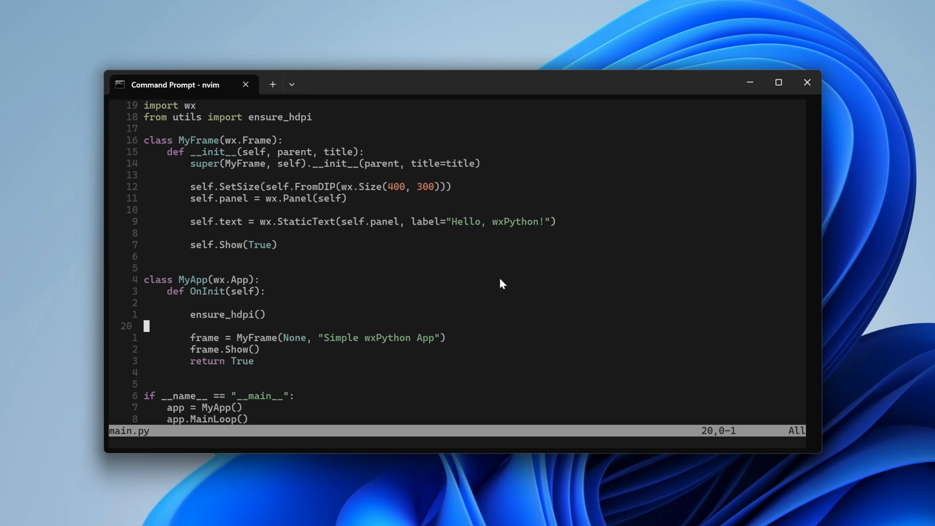
- Centre self.text in a vertical wx.BoxSizer between two stretch spacers and set it on the panel
text(self.sizer = wx.B)
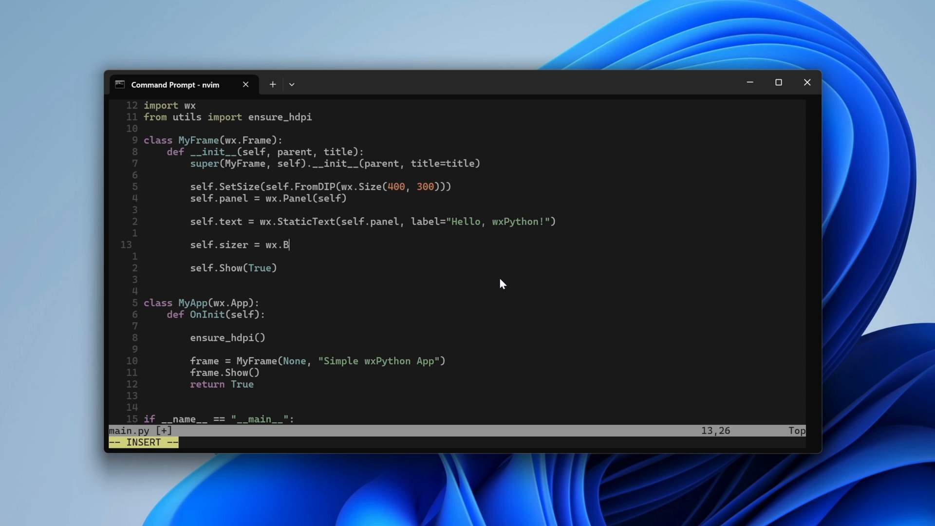
text(oxSizer(wx.VERTICAL))
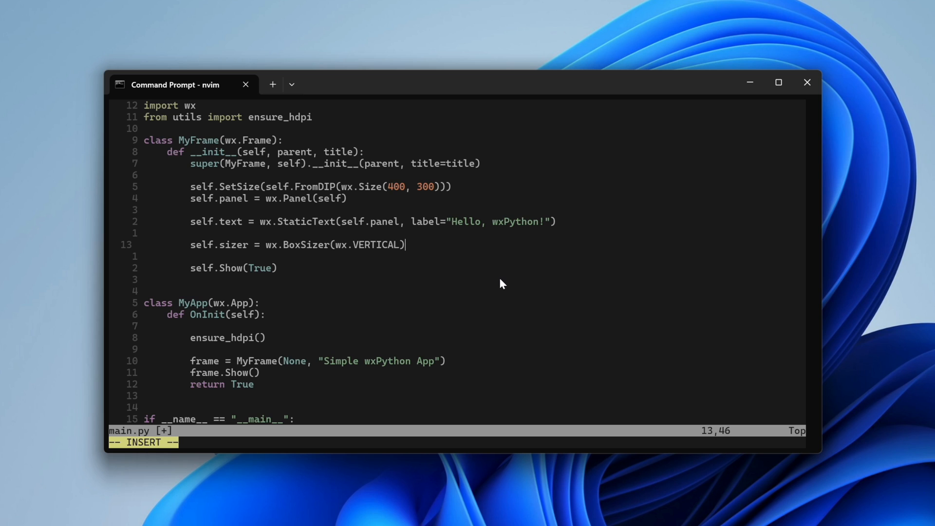
text(self.sizer)
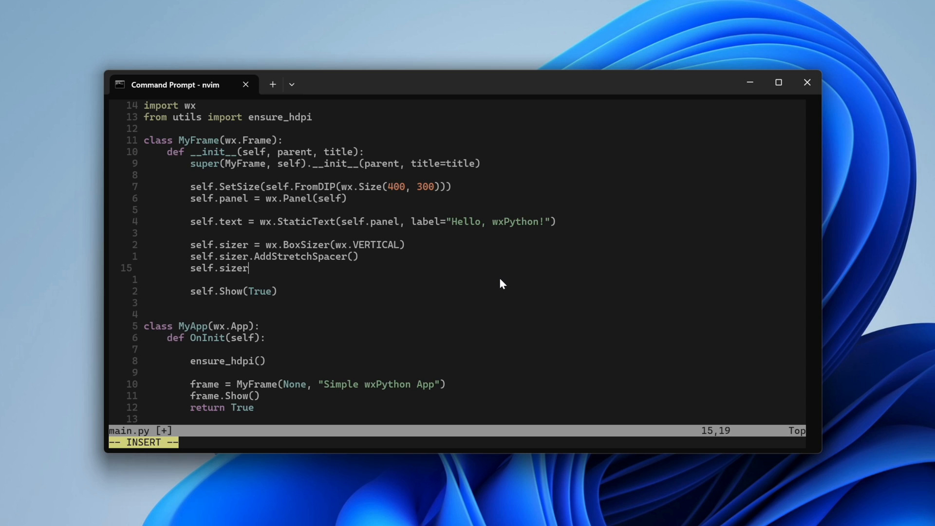
text(.Add(self.text, 0, wx.ALIGN_CENTER)
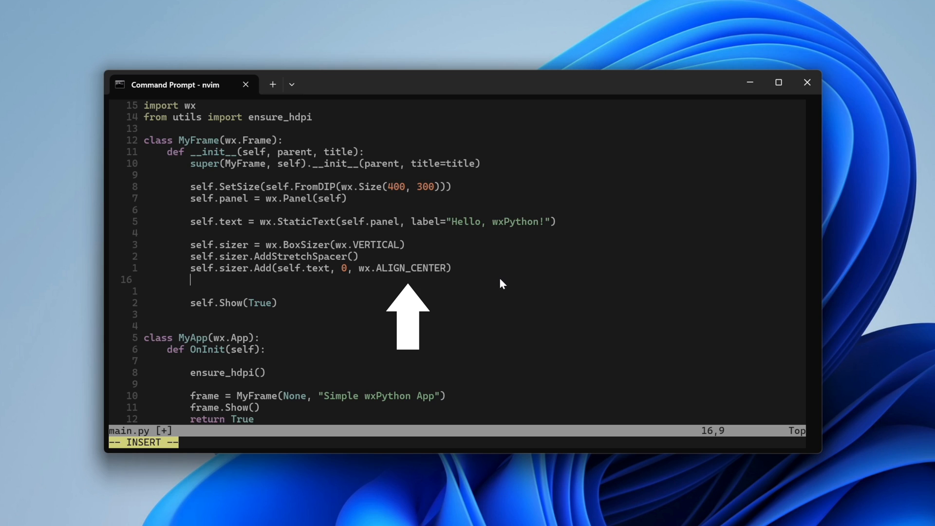
text(self.sizer.AddStretchSpacer()
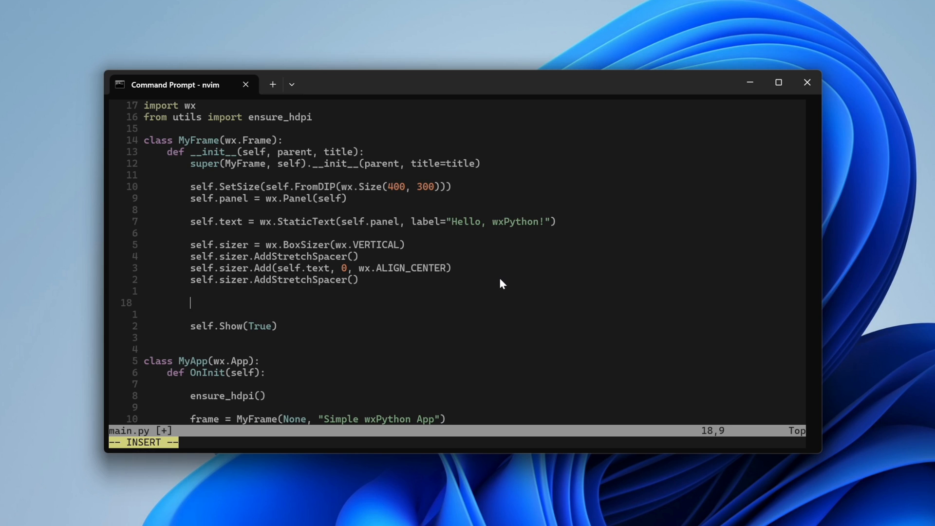
text(self.panel.SetSizer(self.sizer)
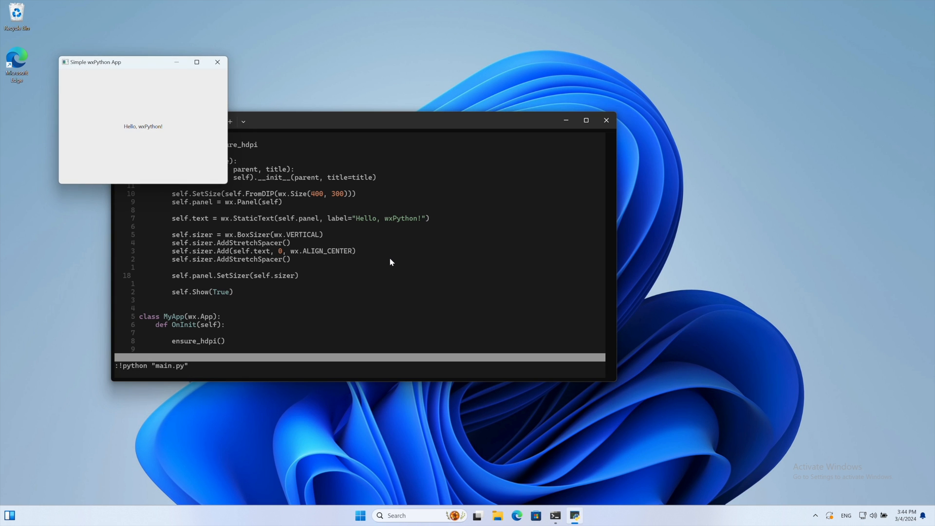
mouse_move(227, 187)
text(self.)
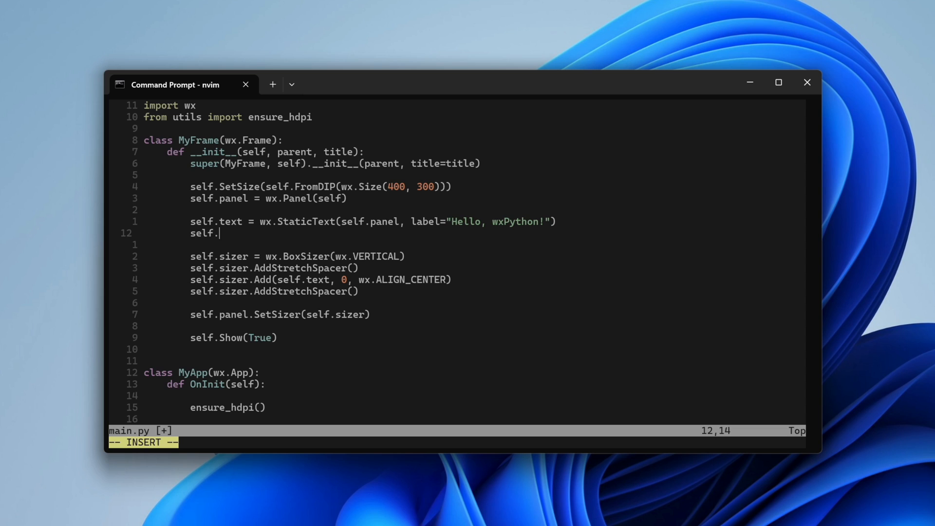
- Create a wx.Button labelled "Click Me!" on the panel and add it to the sizer with wx.ALIGN_CENTER
text(button = wx.Button(self.panel, label="Click Me!)
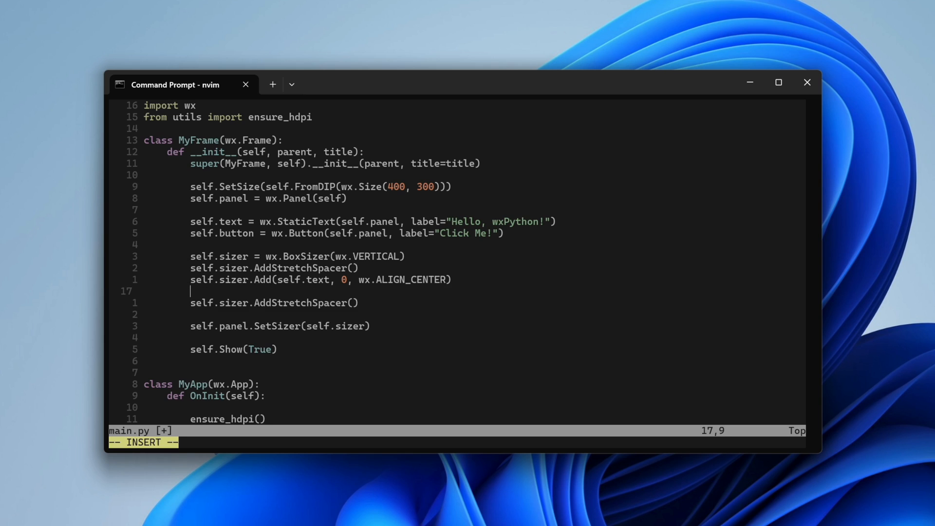
text(self.)
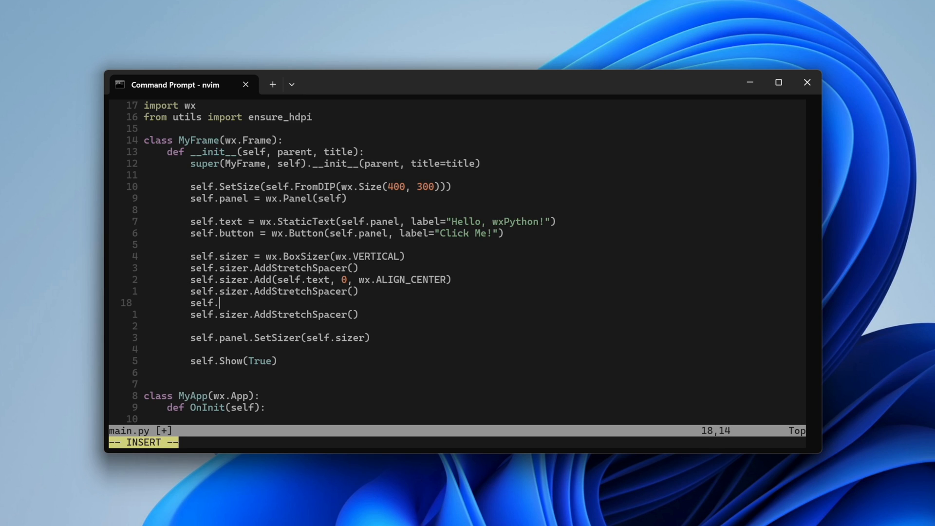
text(sizer.Add(self.button)
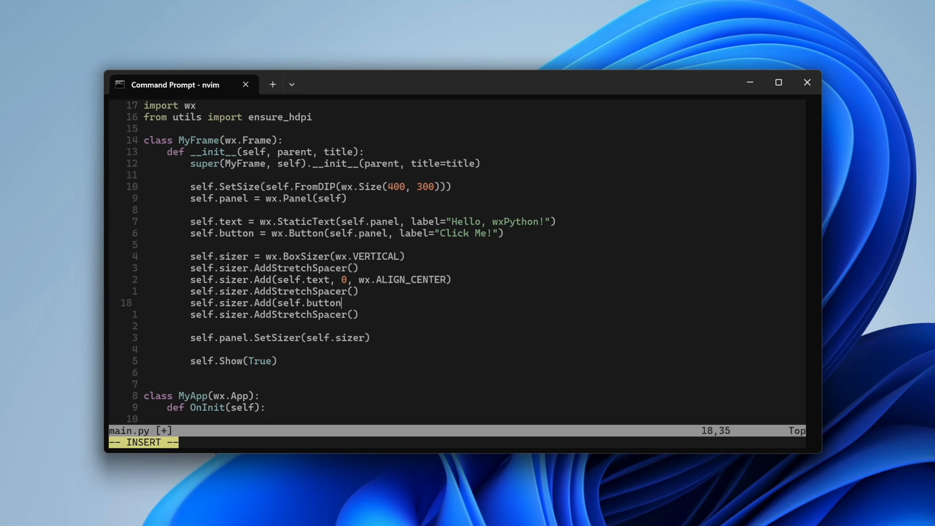
text(, 0, wx.ALIGN_CENTER)
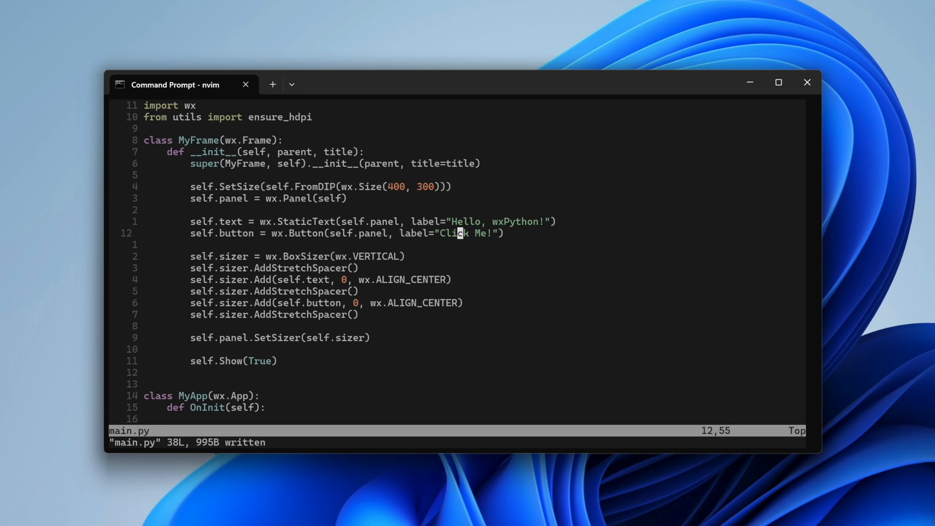
- Bind wx.EVT_BUTTON on self.button to a self.OnButtonClick handler
text(self.Bind)
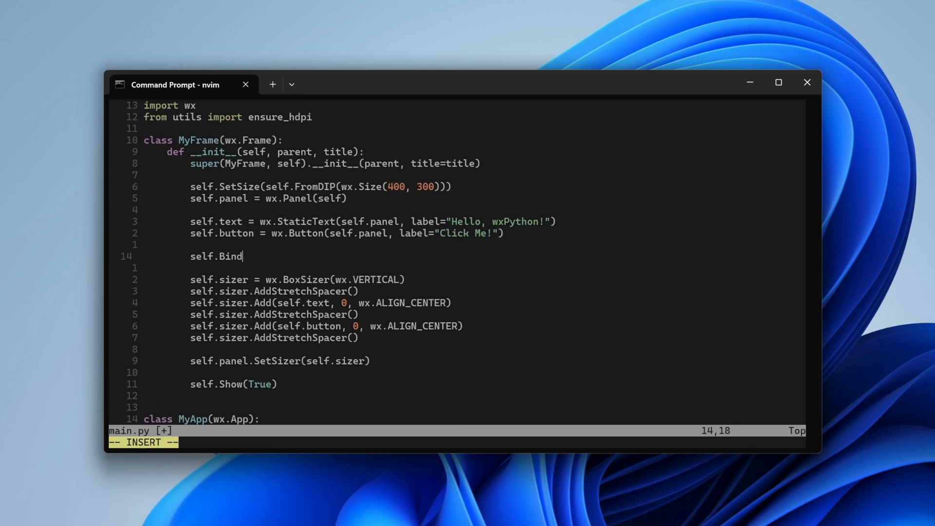
text((wx.EVT_BUTTON, self.)
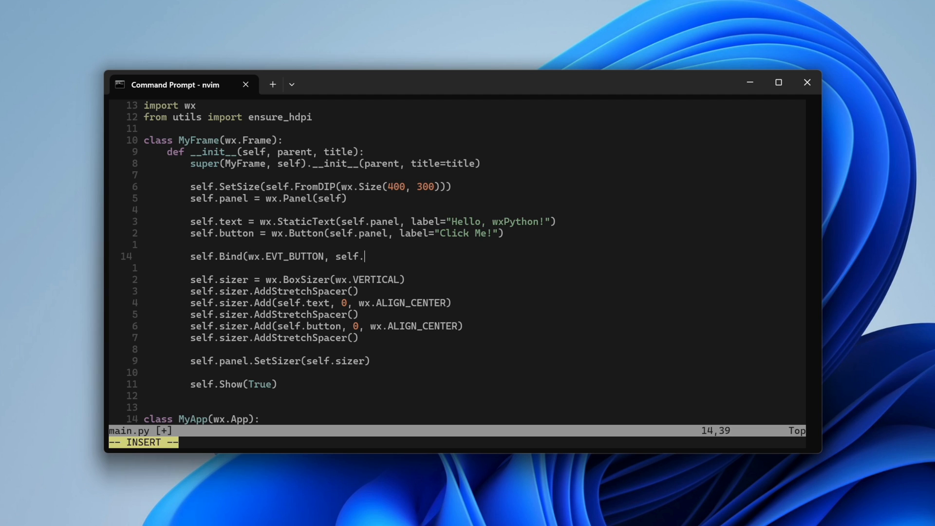
text(OnButtonClick, self.button))
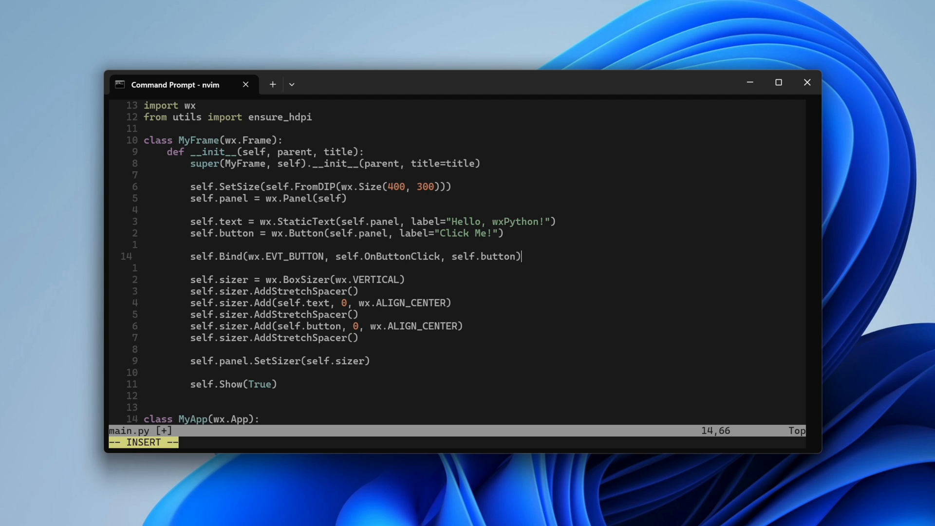
- Define OnButtonClick(self, event) showing wx.MessageBox("Hello!", "Message", wx.OK)
text(def O)
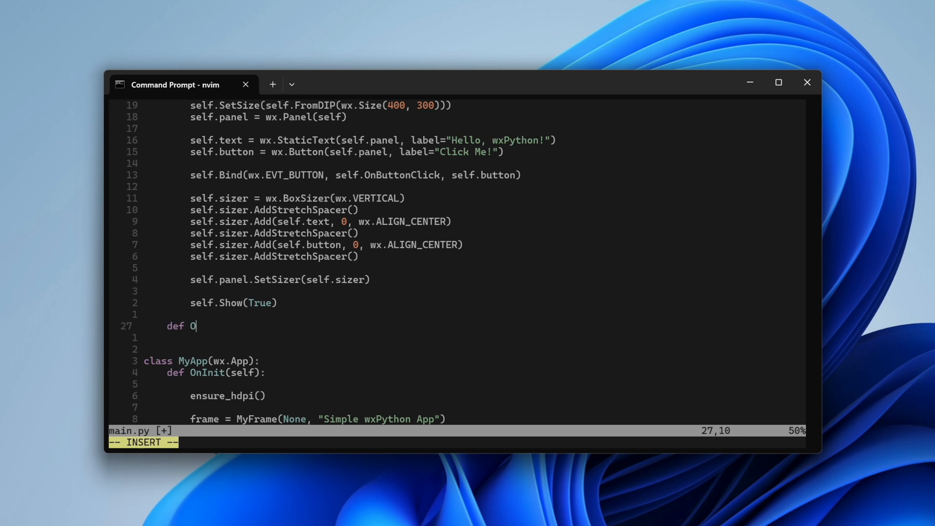
text(nButtonClick(self, event):)
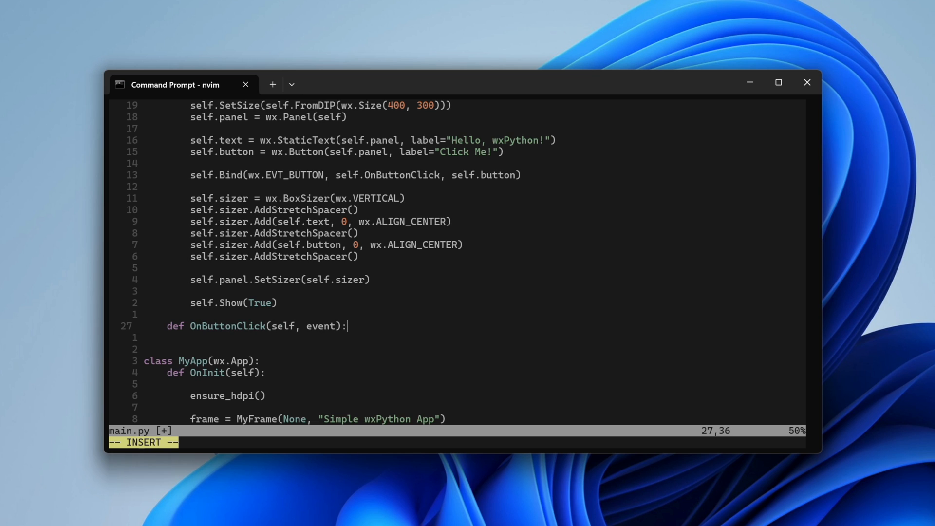
text(wx.MessageBox()
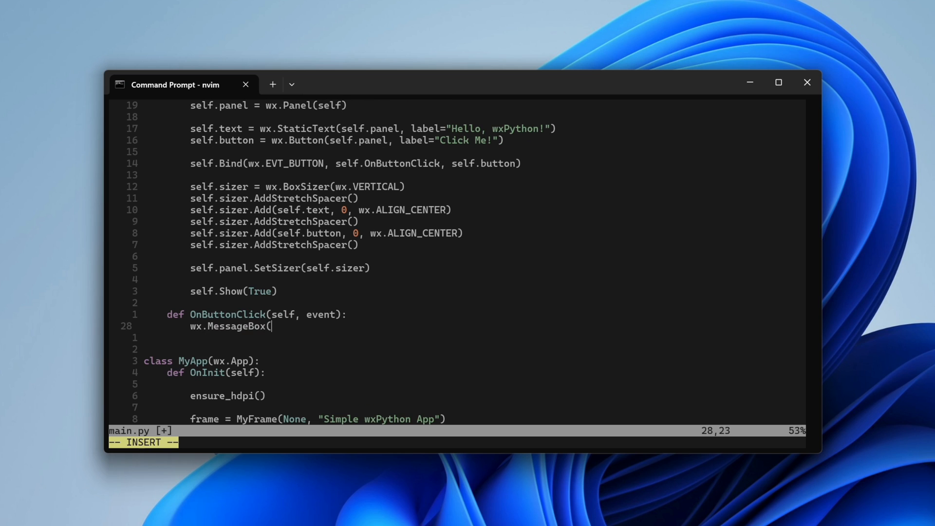
text("Hello!", "Message", wx.OK)
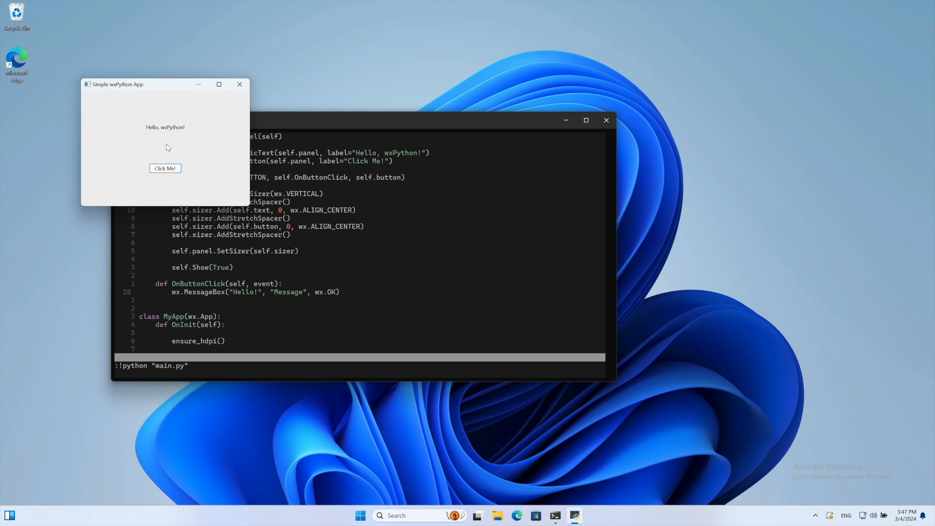
- Trigger the Hello! message with Click Me!, dismiss it with OK, and close the app window
click(166, 168)
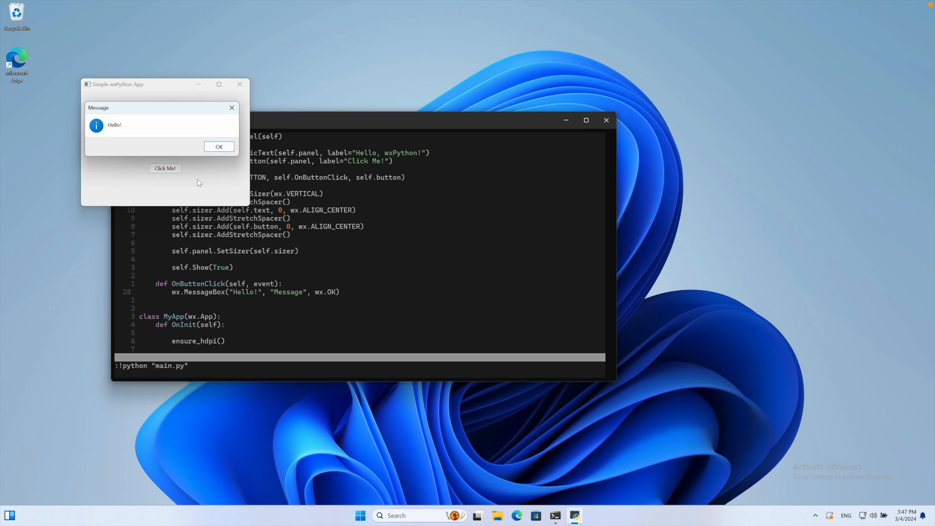
click(219, 147)
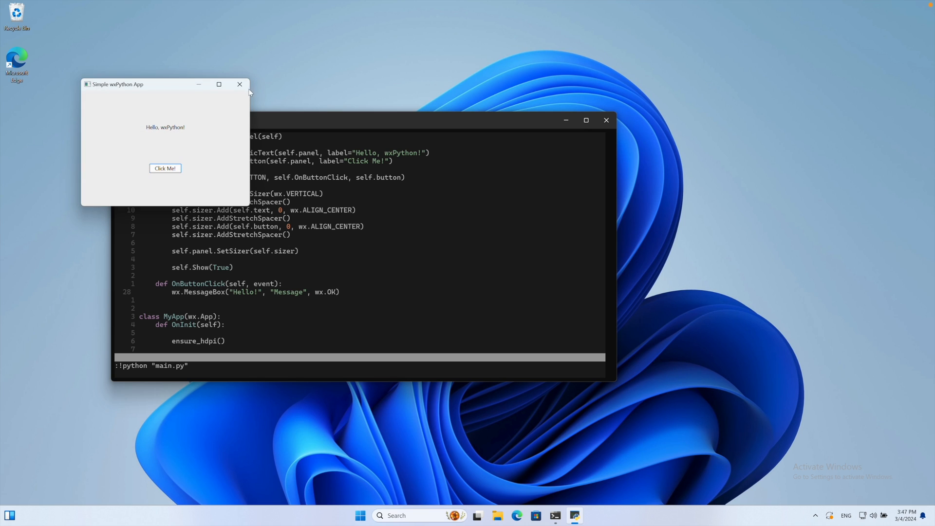
click(239, 84)
text(dialog = wx.FileD)
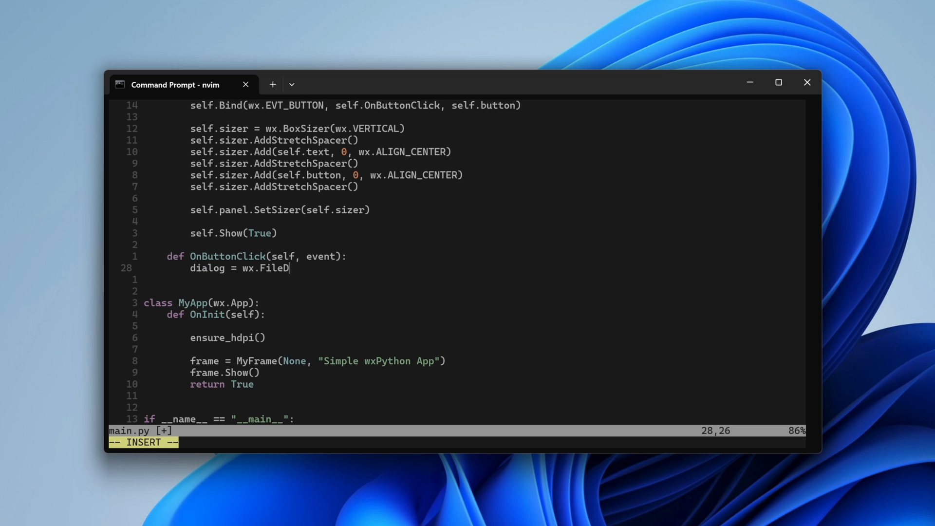
- Create a wx.FileDialog "Open a file" with FD_OPEN | FD_FILE_MUST_EXIST and a "Text files (*.txt)|*.txt" wildcard
text(ialog(self, "O)
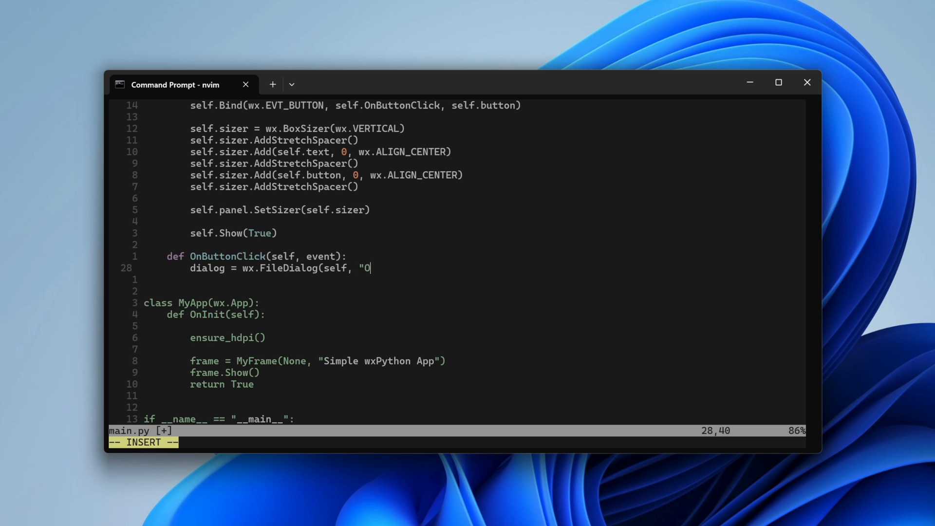
text(pen a file", style=wx.FD_)
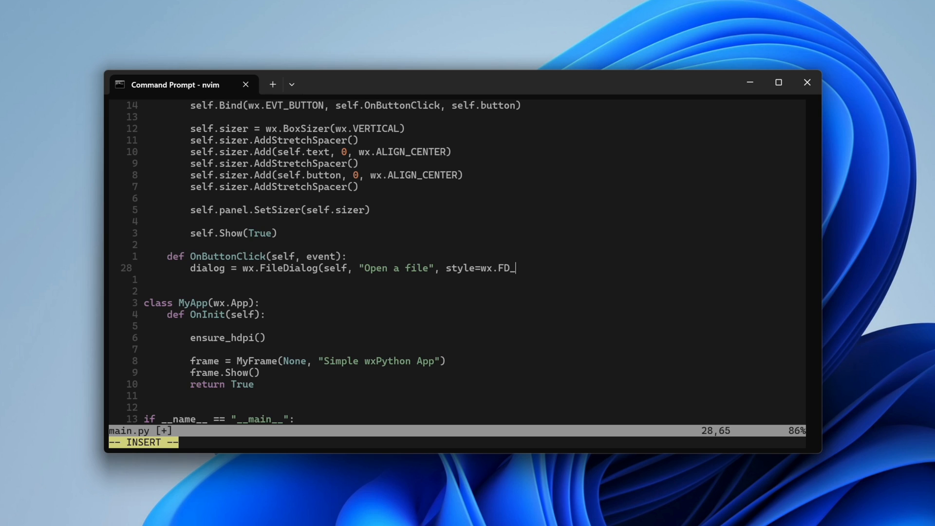
text(OPEN | wx.FD_FILE_MUST_EXIST,)
text(wildcard)
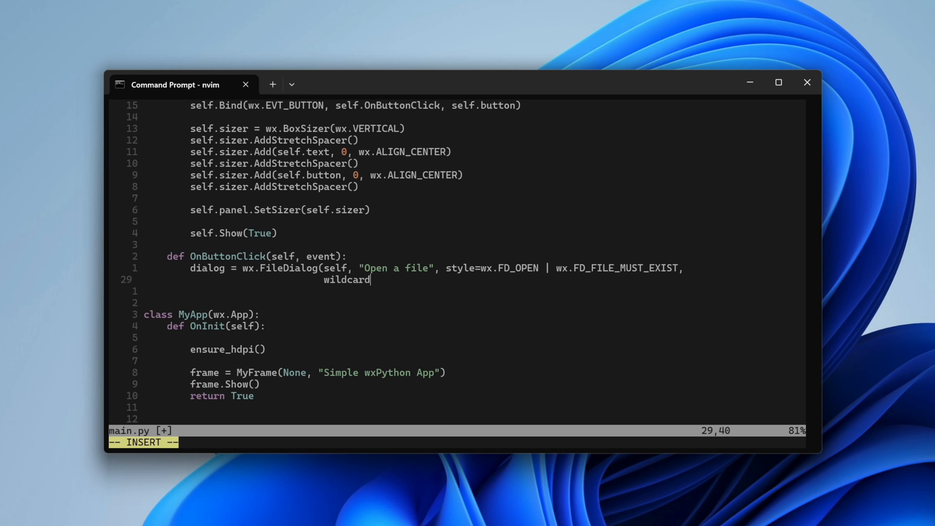
text(="Text files ()
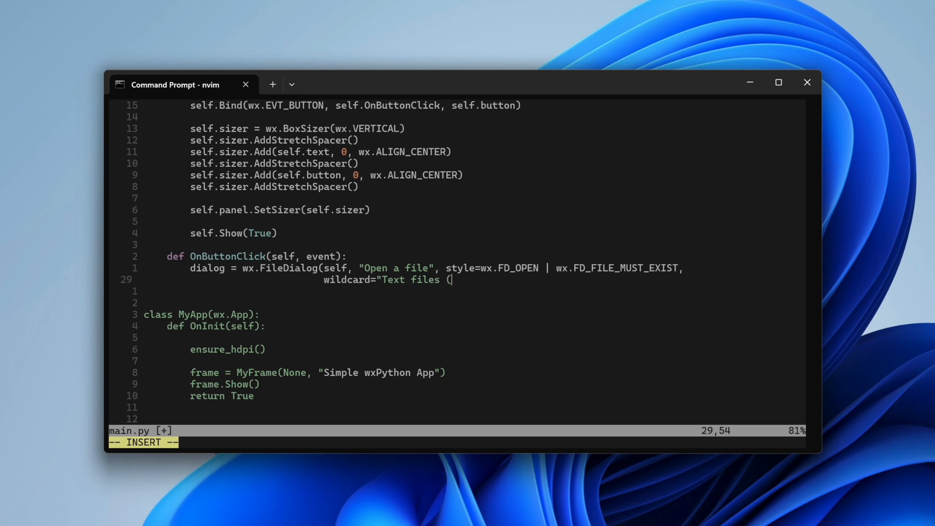
text(*.txt)|*.txt")
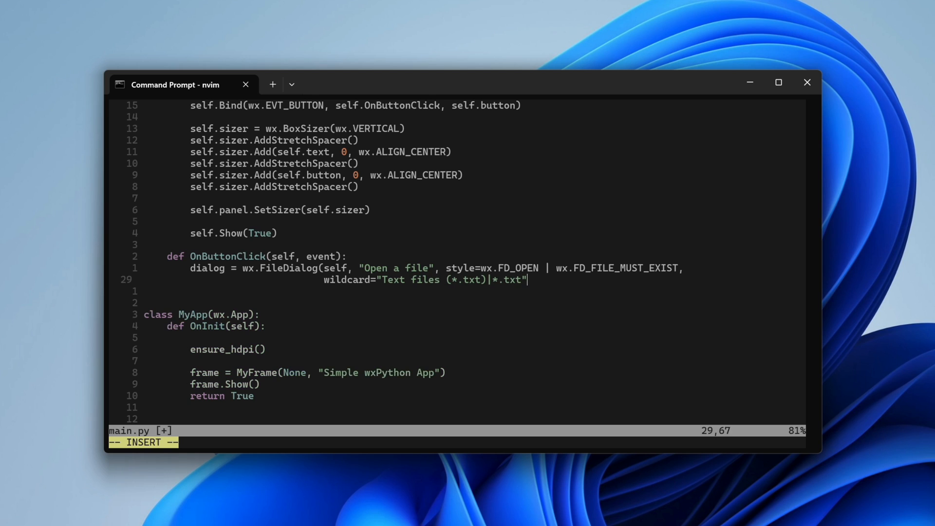
- When dialog.ShowModal() returns wx.ID_OK, show a wx.MessageBox("Success", "Info")
text(if dialog.ShowModa)
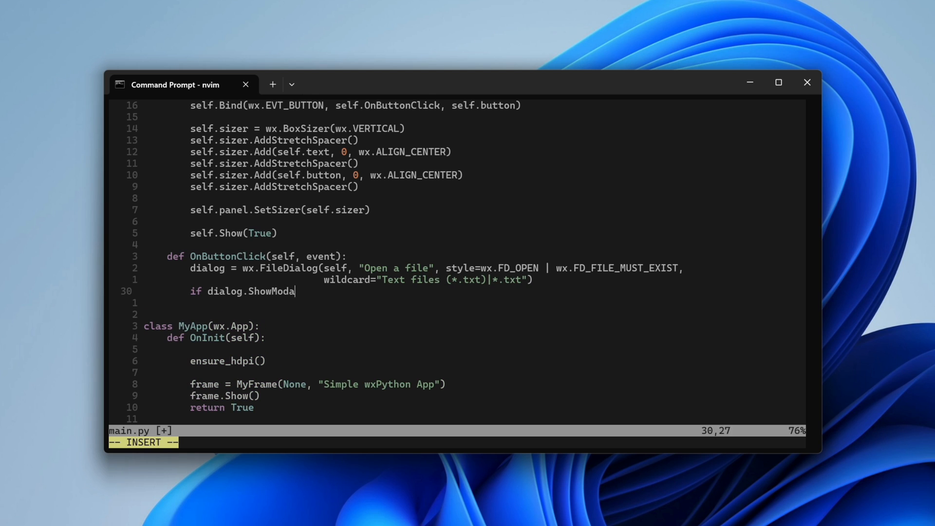
text(l() == wx.ID_OK:)
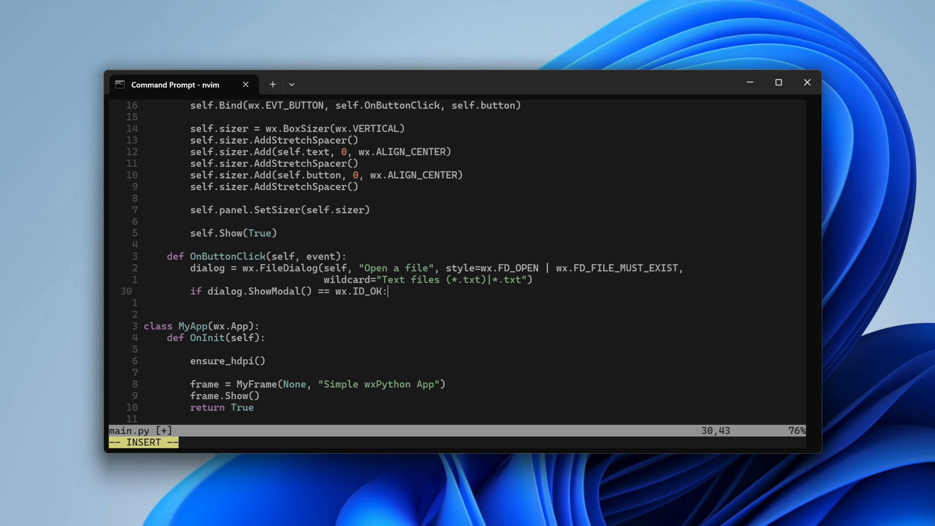
text(wx.Messa)
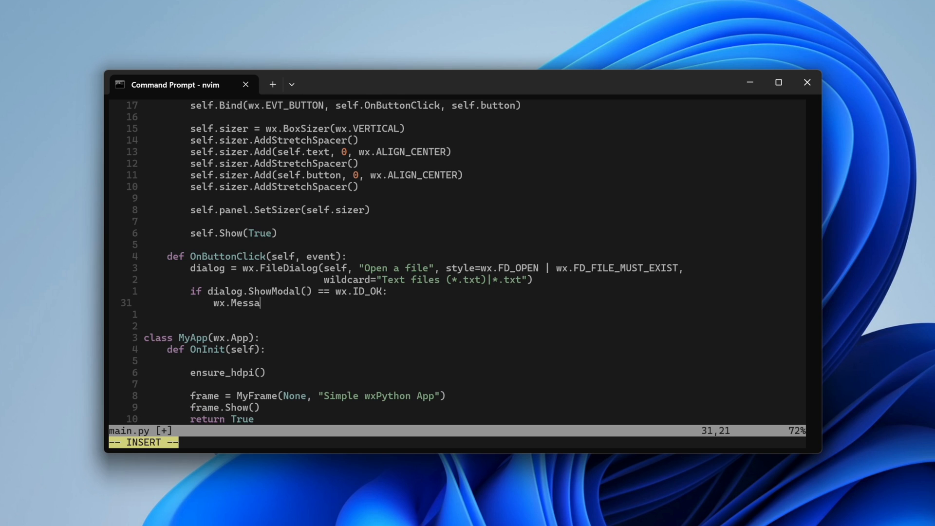
text(geBox("Success", "Info", wx.OK)
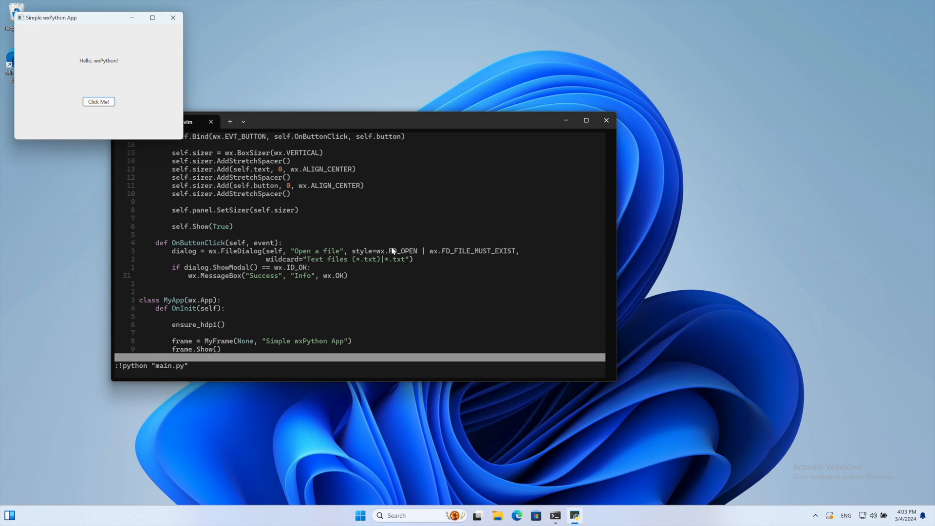
click(98, 101)
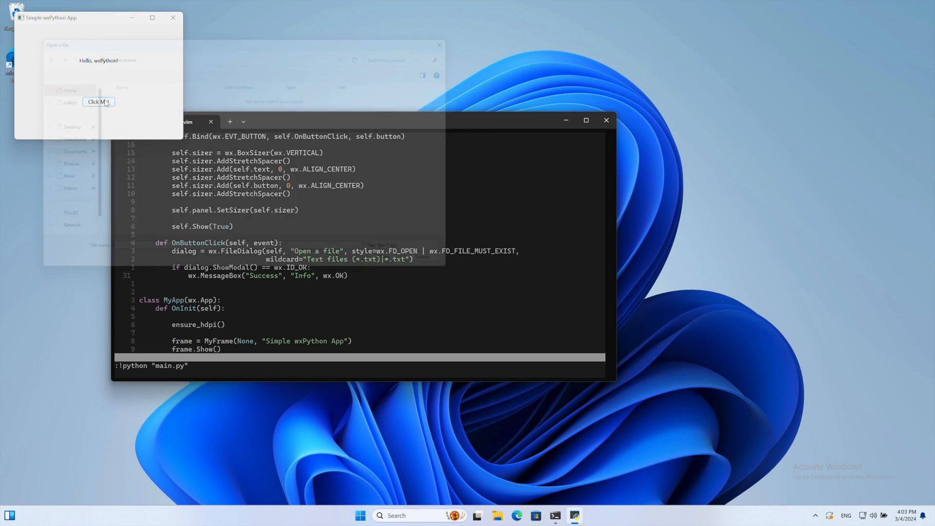
click(98, 102)
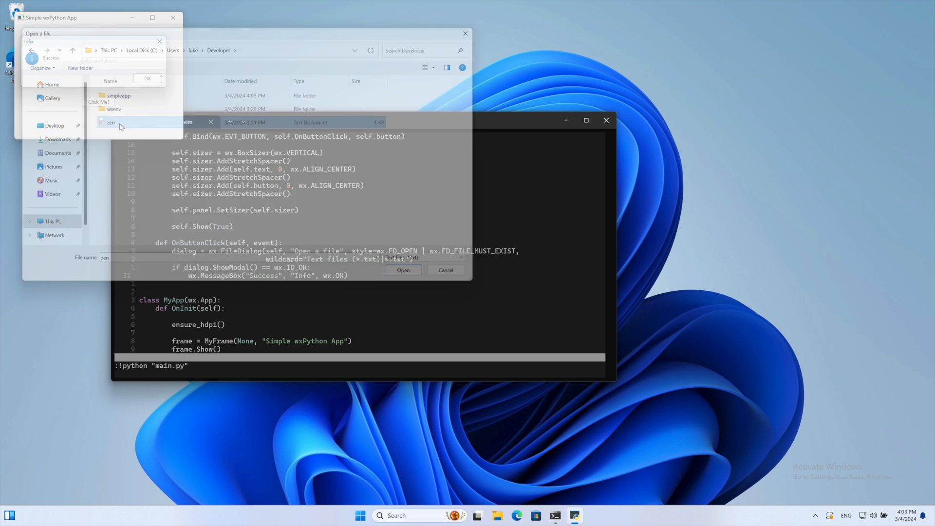
click(403, 270)
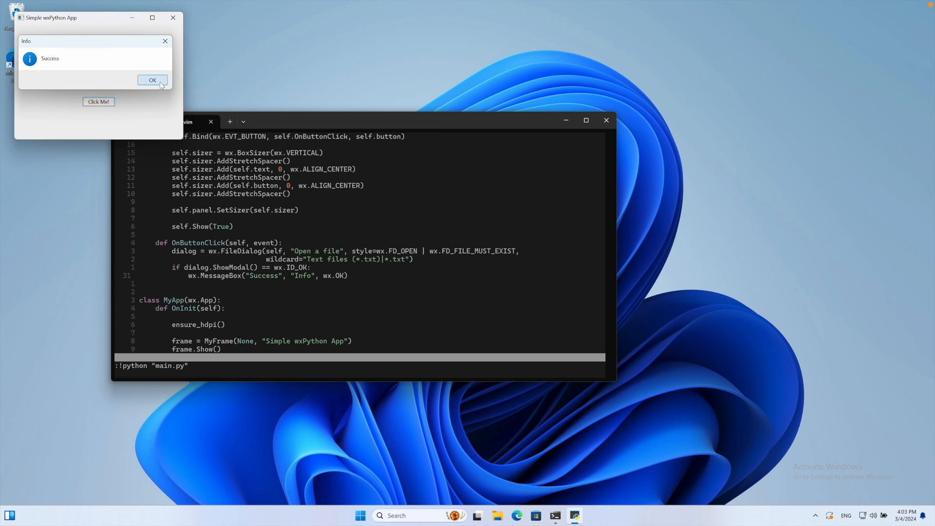
click(153, 81)
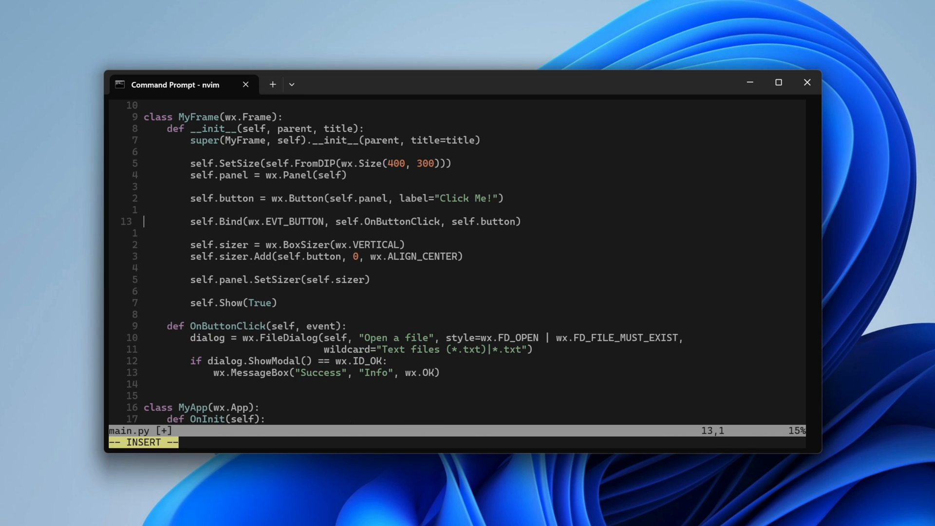
- Add a self.fileContents wx.TextCtrl with TE_MULTILINE and add it to the sizer
text(self.fileCont)
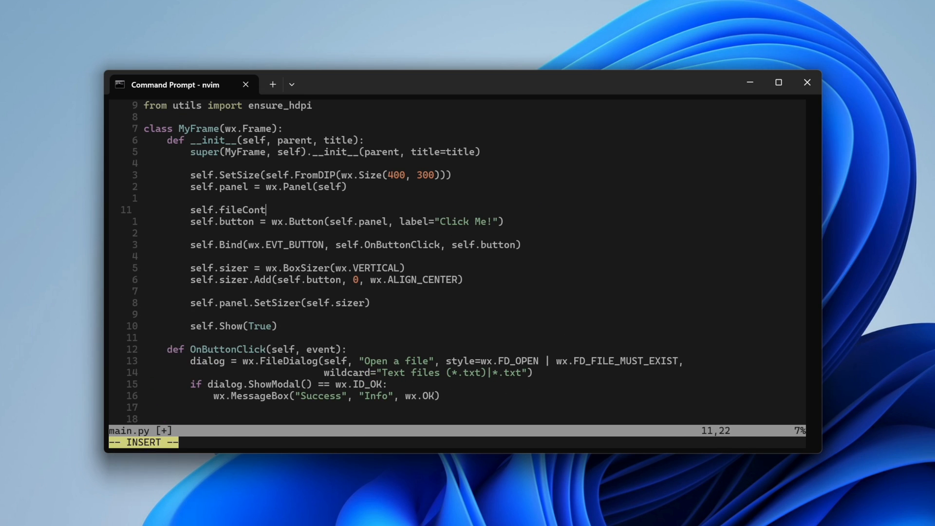
text(ents = wx.TextCtrl(self.panel)
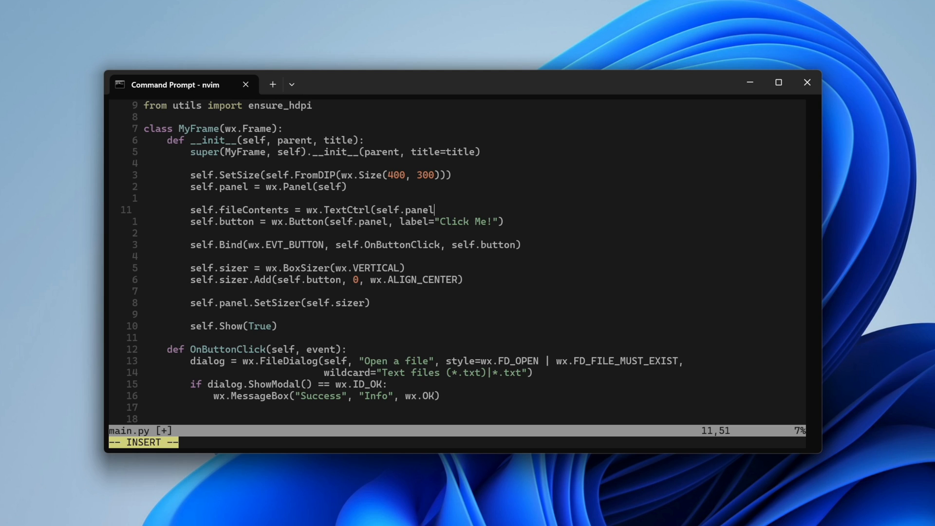
text(, style=wx.TE_MULTI)
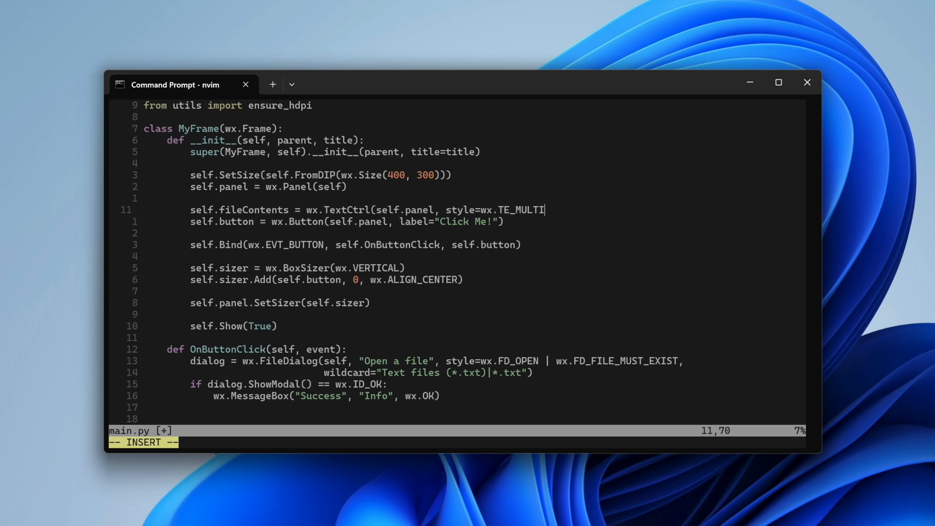
text(LINE))
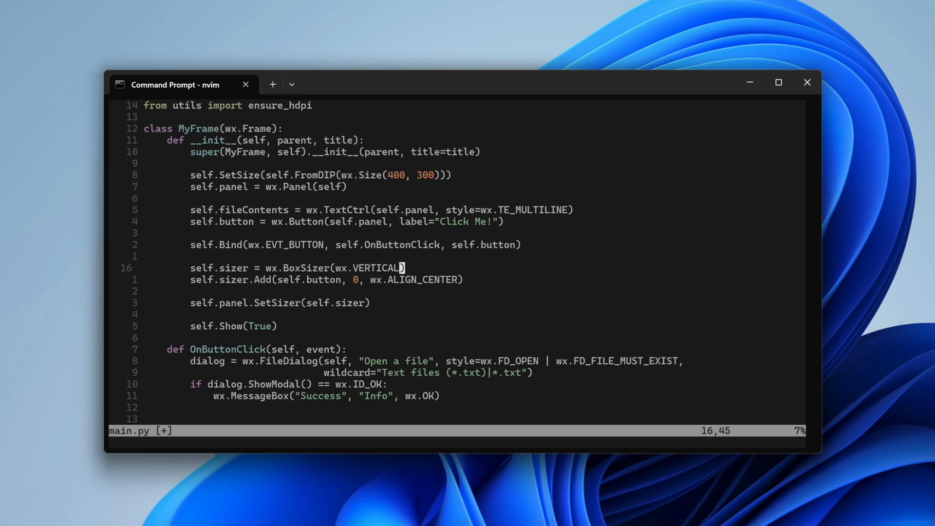
text(self.sizer.Add(self.fileContents, 1, wx.EXPAND)
click(455, 442)
text(:w)
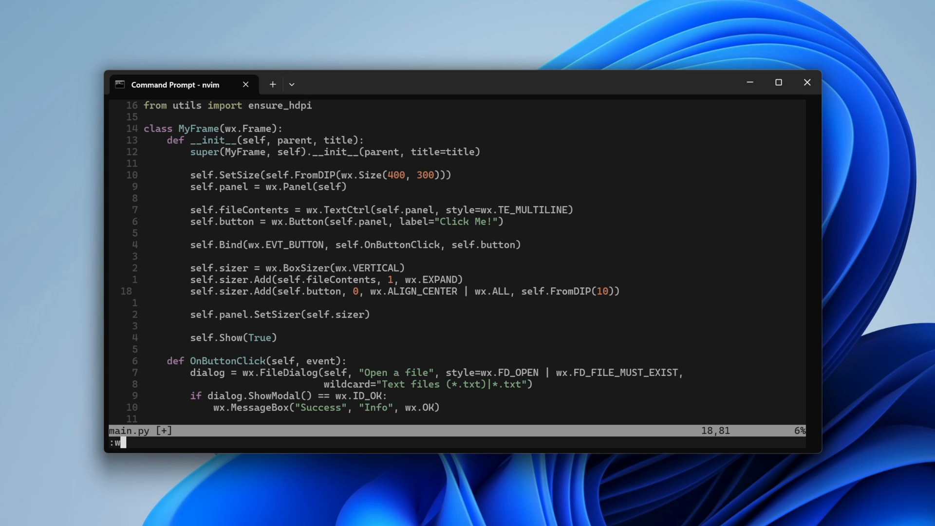
- Run :!python "main.py" and inspect the window's large text area above the button
text(!python "main.py")
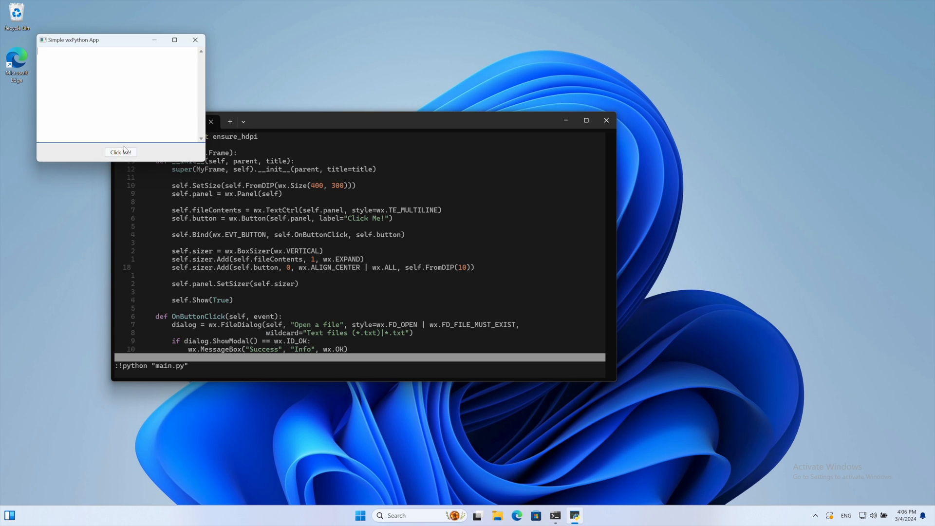
click(137, 144)
text(with open(dialog.)
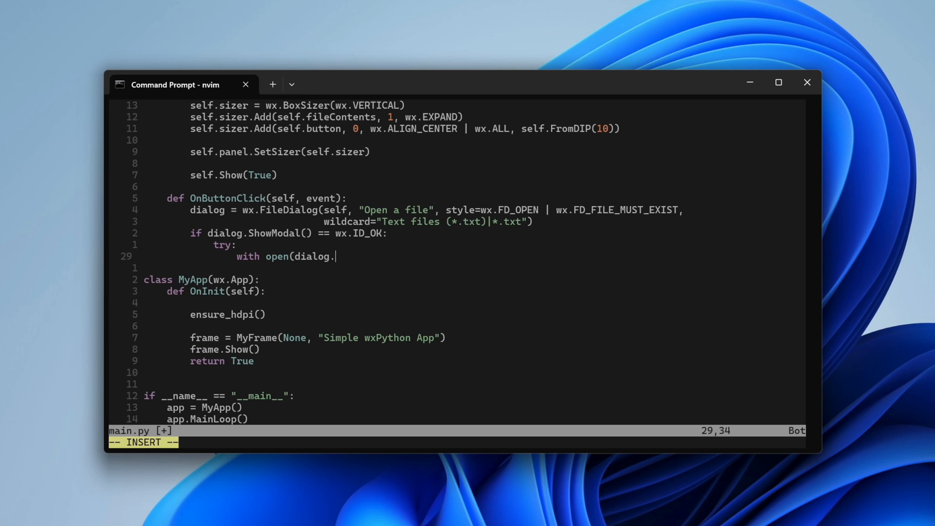
- Read dialog.GetPath() in 'r' mode and SetValue the file's text into fileContents
text(GetPath(), 'r') as file:)
text(self.fileContents.SetVal)
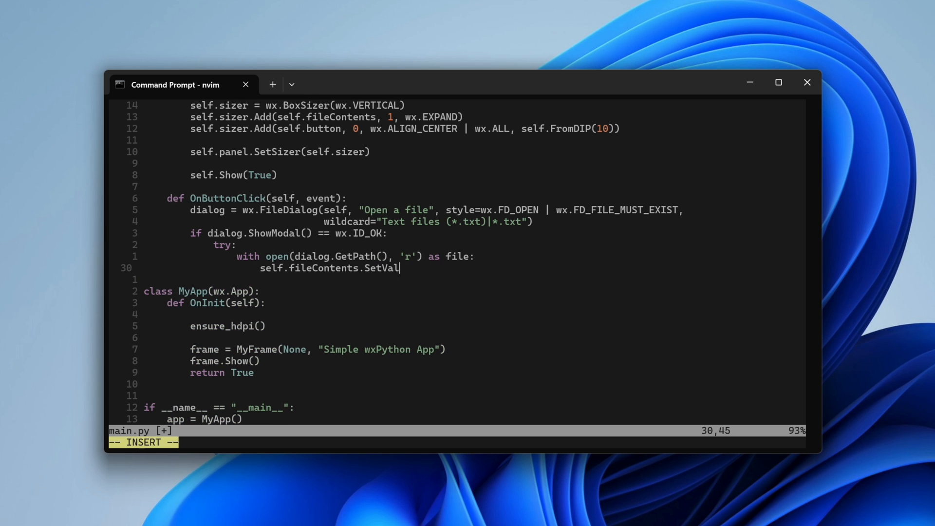
text(ue(file.read()))
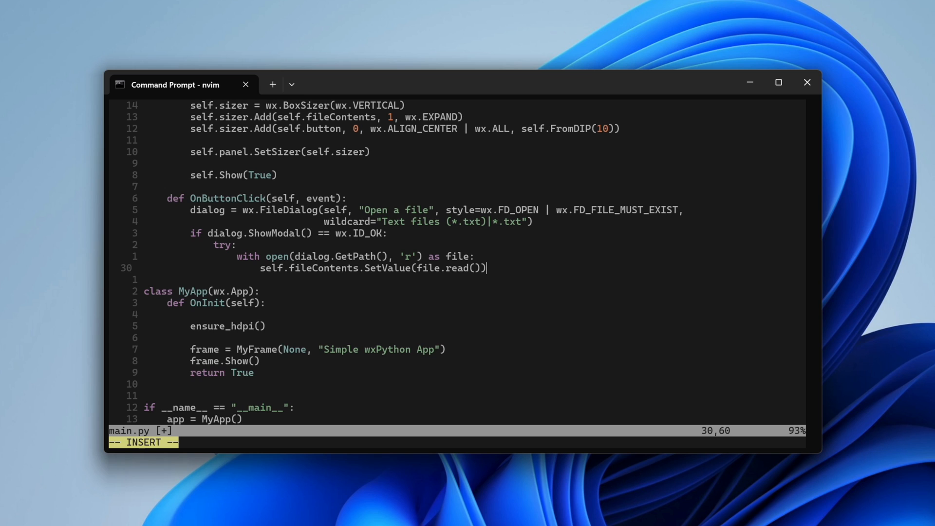
- Catch Exception and show str(e) in an "Error" MessageBox with wx.OK | wx.ICON_ERROR
text(except Exception as e:)
text(wx.Me)
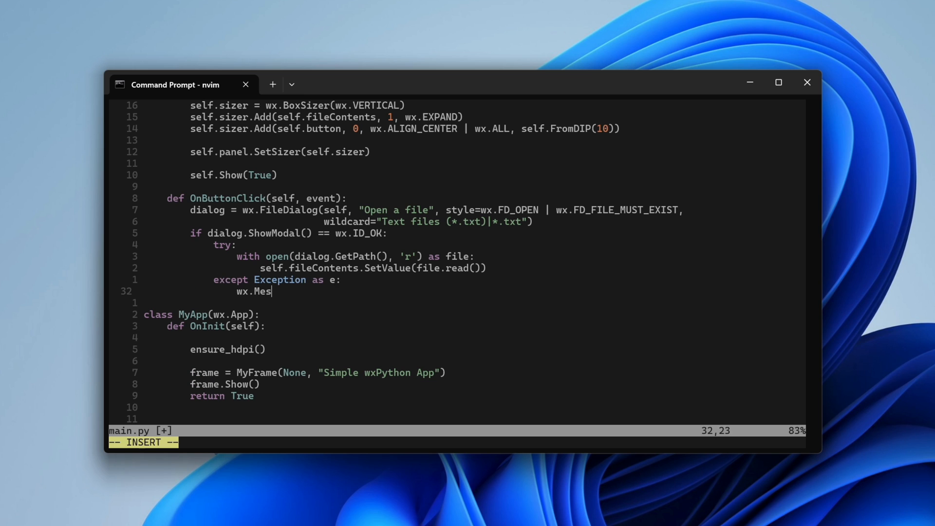
text(sageBox(str(e), "Err)
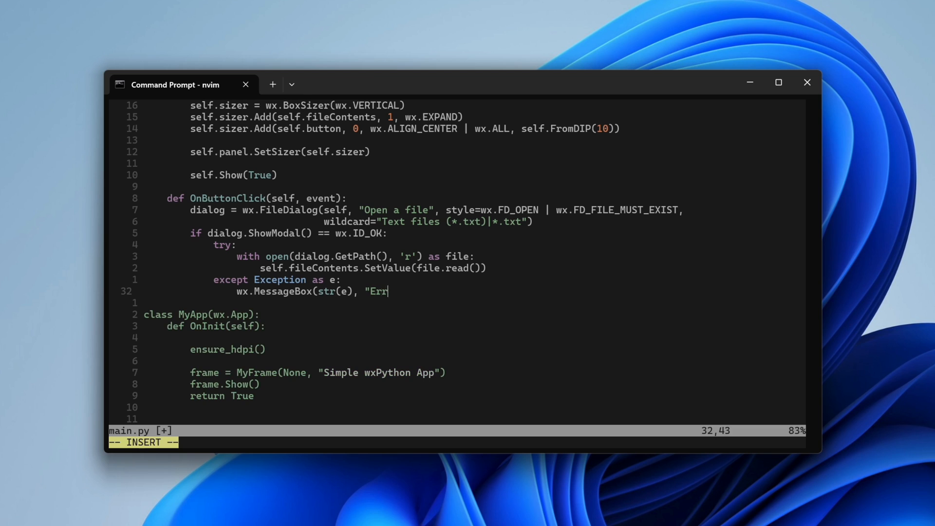
text(or", wx.OK | wx.ICON_ERROR)
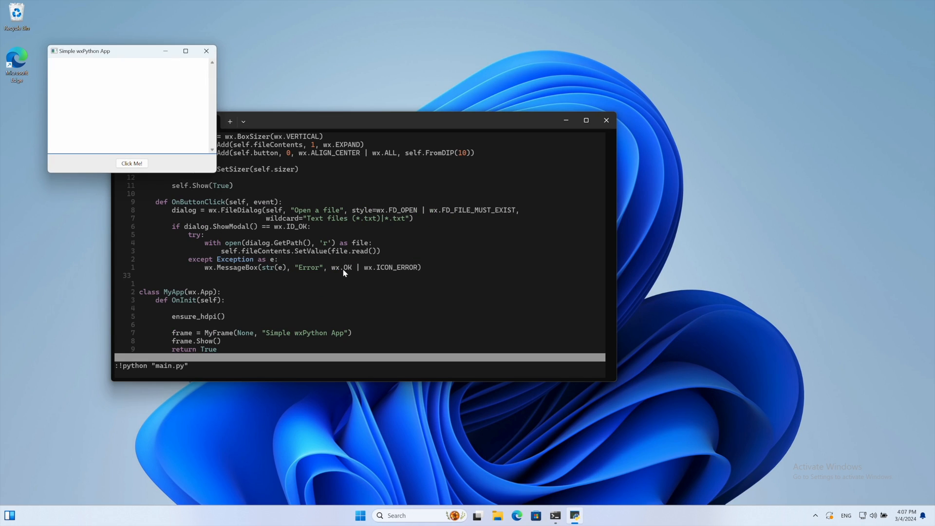
- Use Click Me! to pick the .txt file so its Zen lines fill the text field, then reopen the picker
click(132, 163)
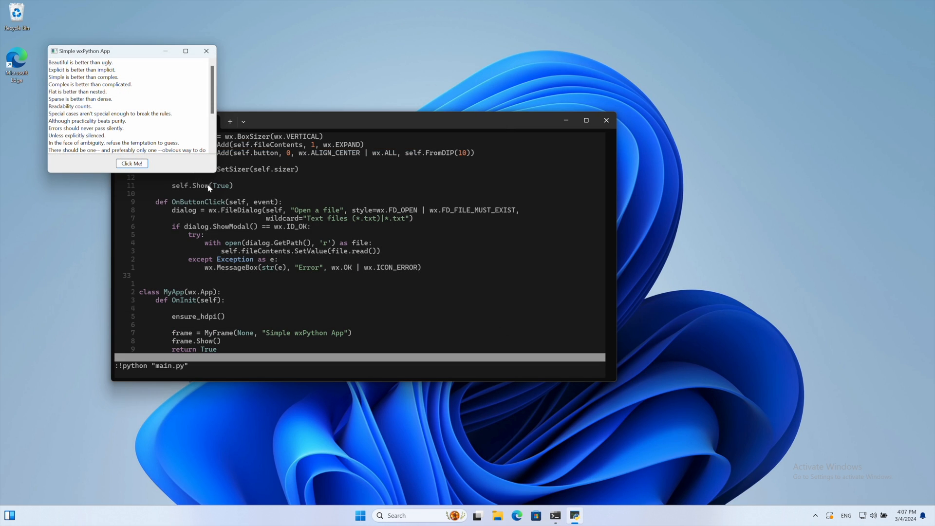
click(131, 164)
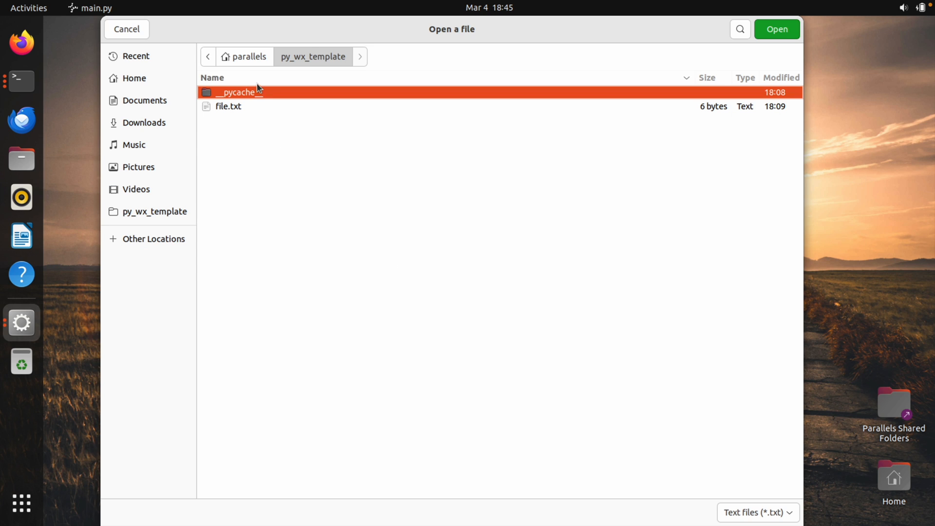